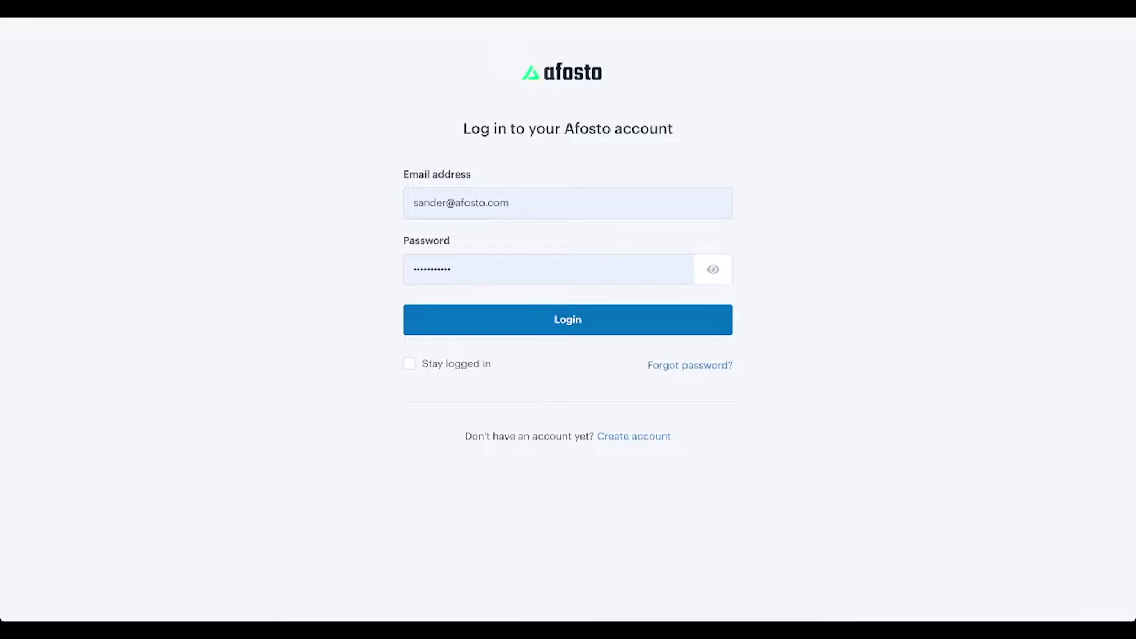
Begin a new Afosto account and enter the email, password and matching confirmation
left_click(634, 436)
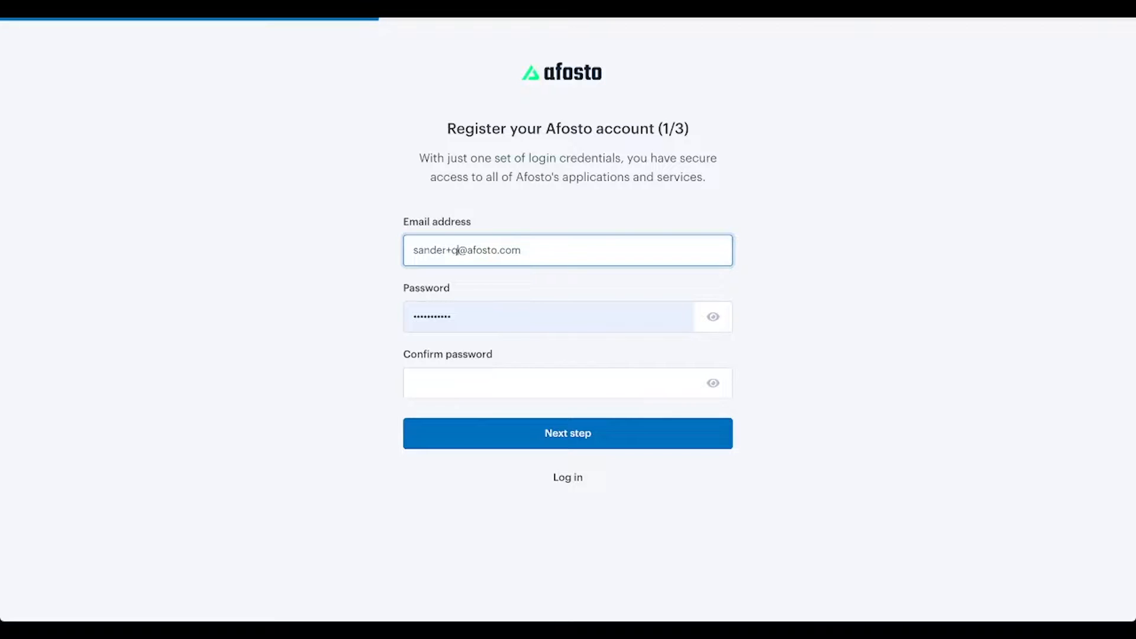
type("uic")
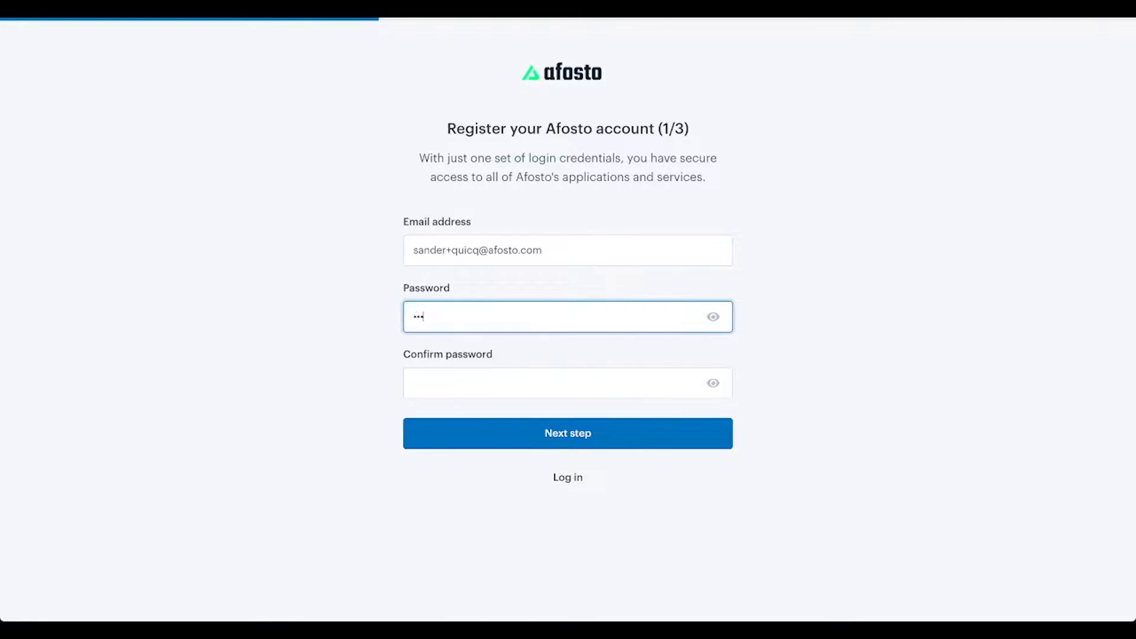
type("••••")
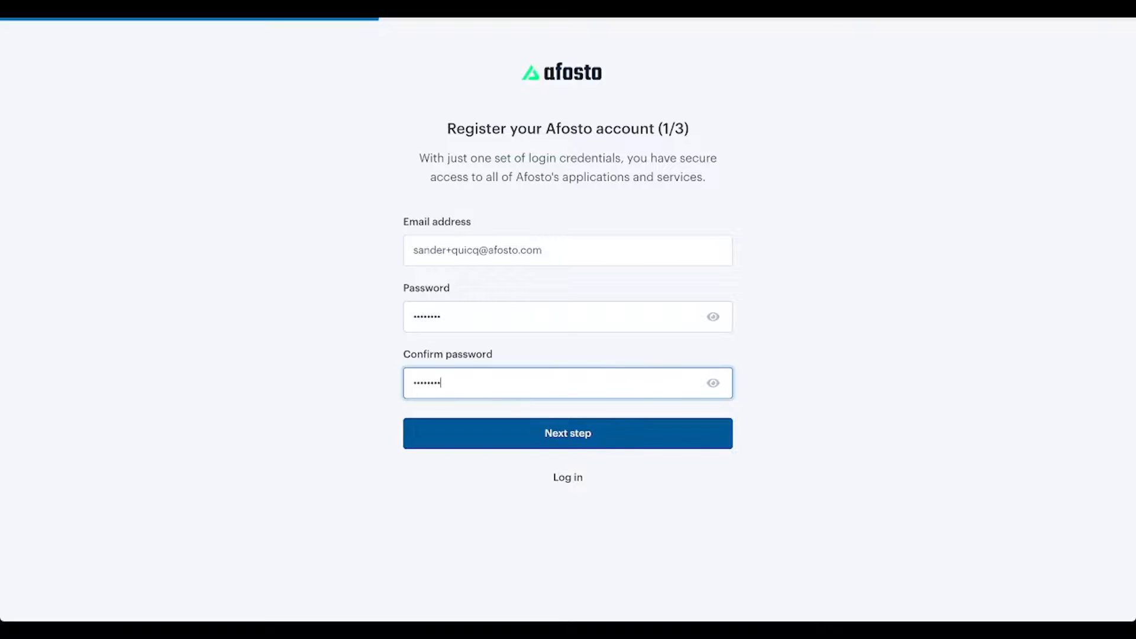
Advance to contact details and enter the phone number and company name Afosto
left_click(567, 434)
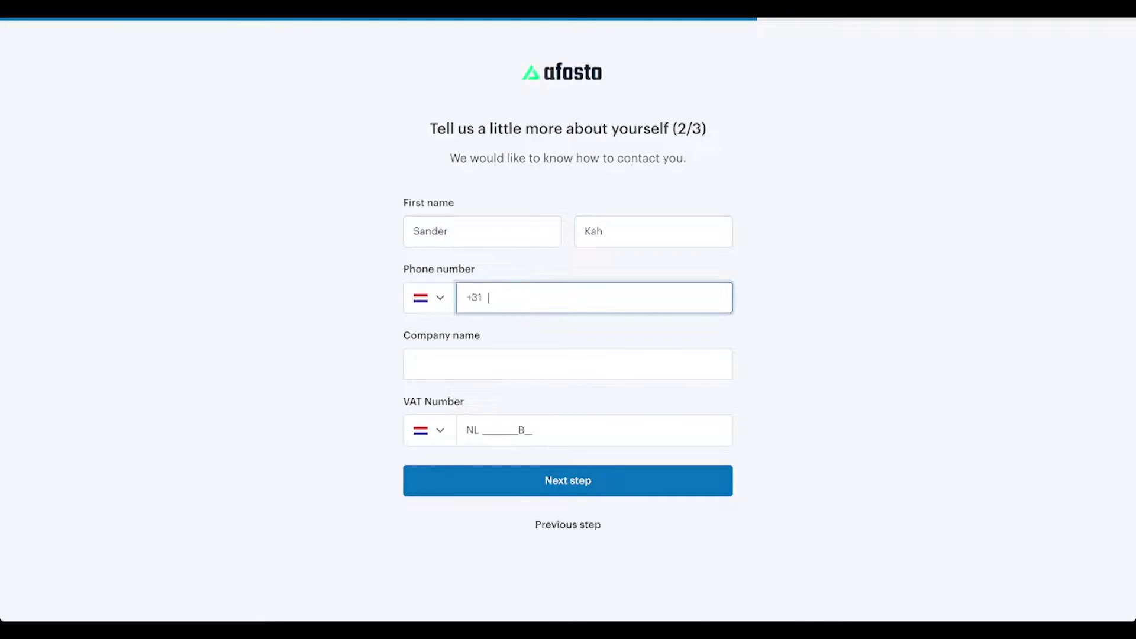
type("63")
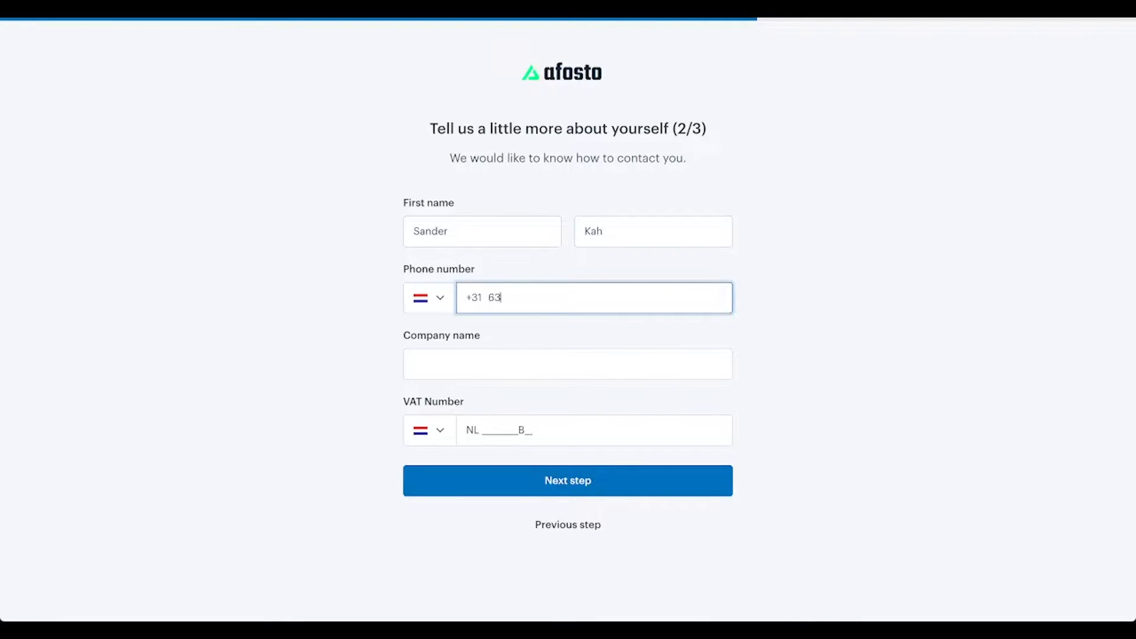
type("12345678")
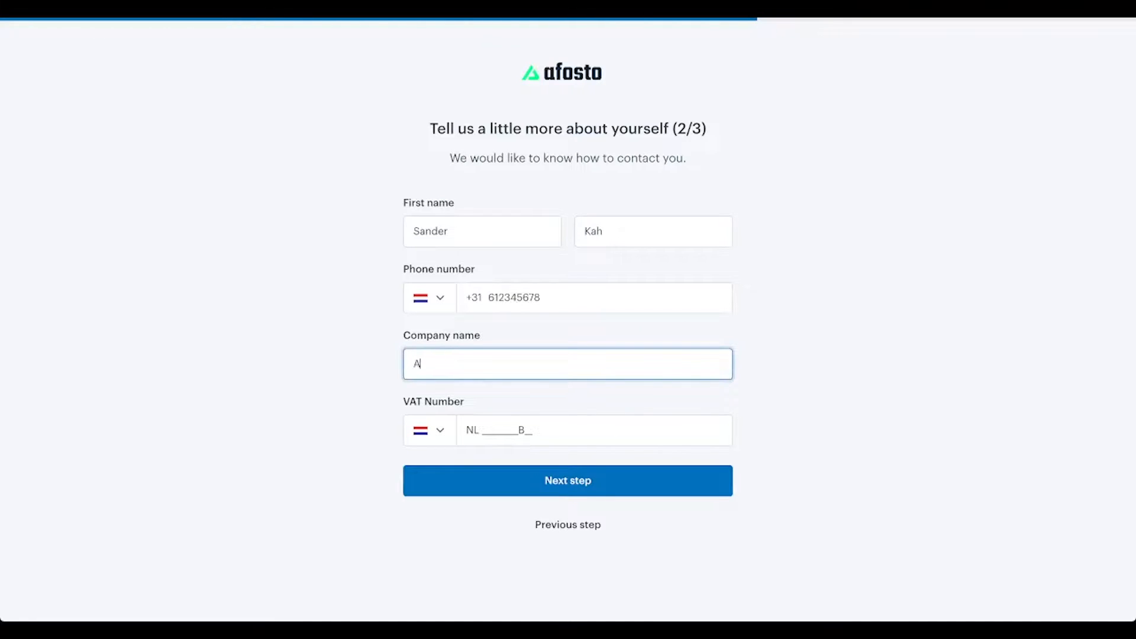
type("fosto")
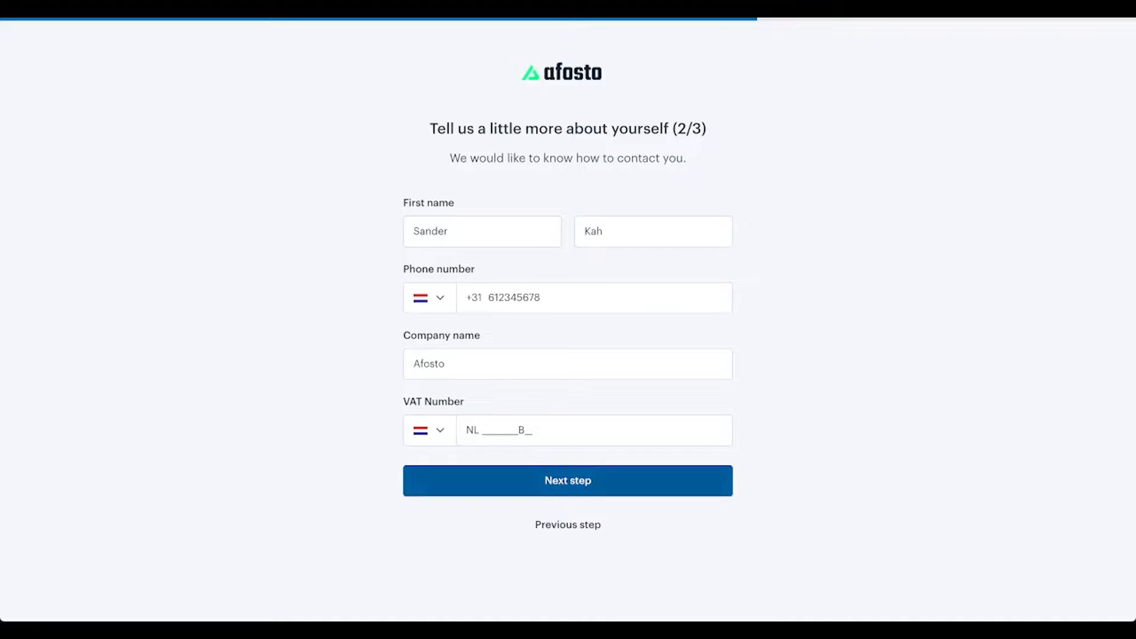
Advance to the invoice address and enter the postal code, house number and suffix
left_click(568, 480)
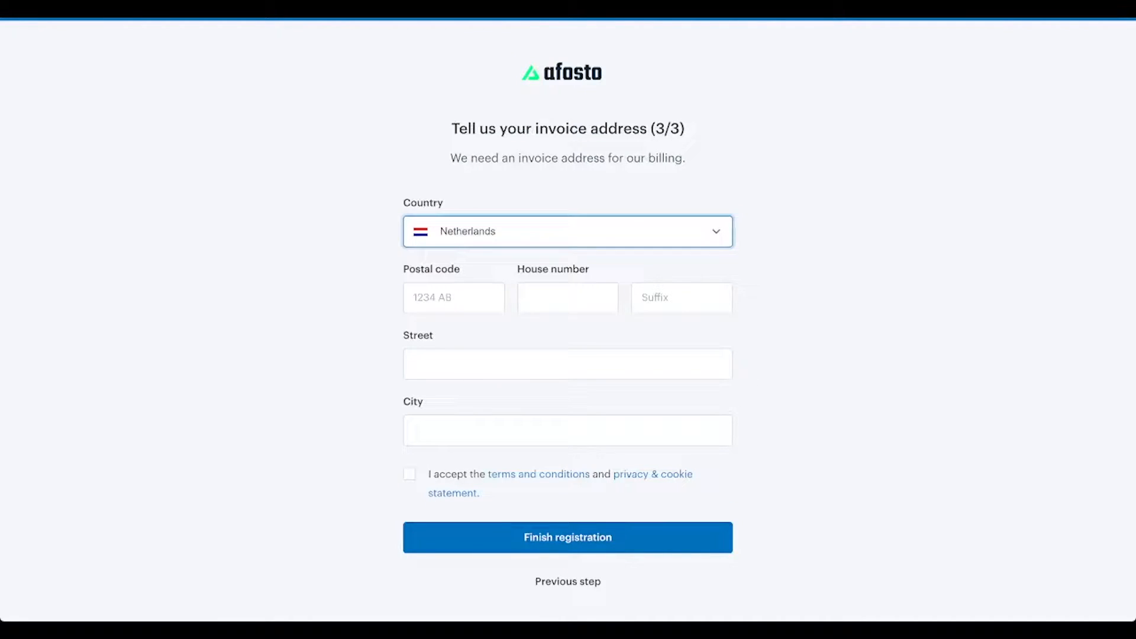
type("9")
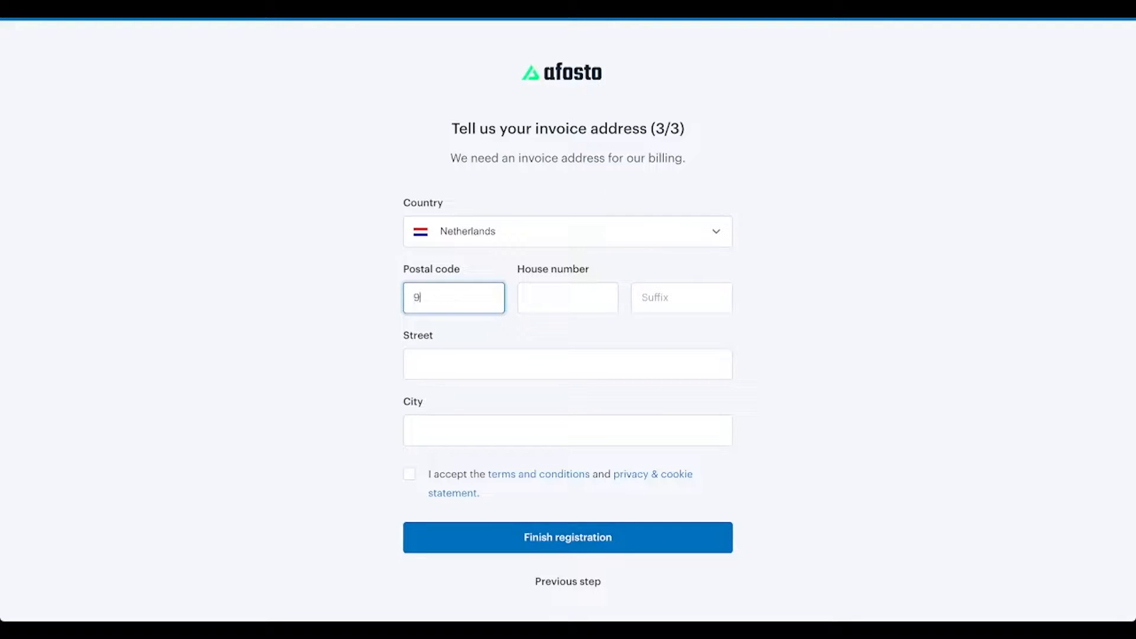
type("723Ja")
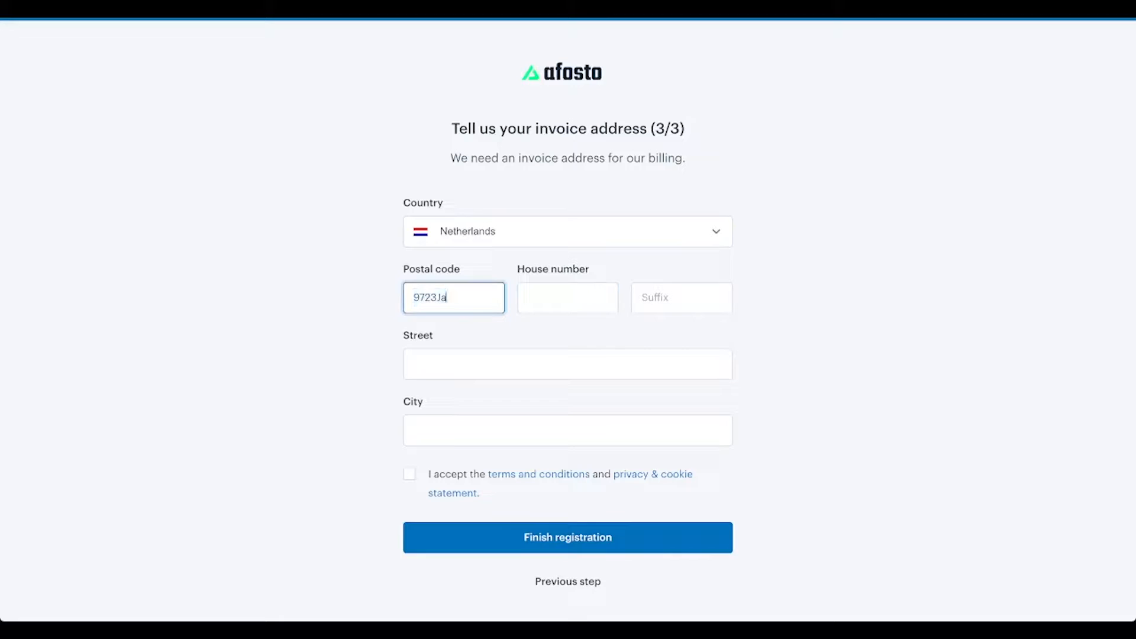
type("15")
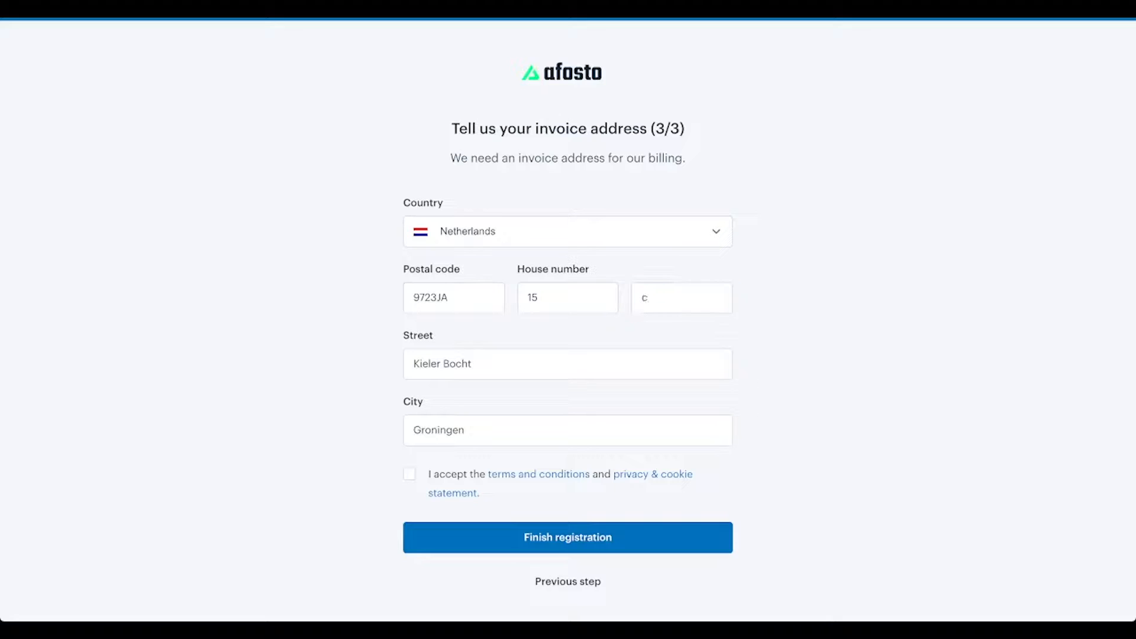
Accept the terms and privacy statement and finish the registration
left_click(409, 474)
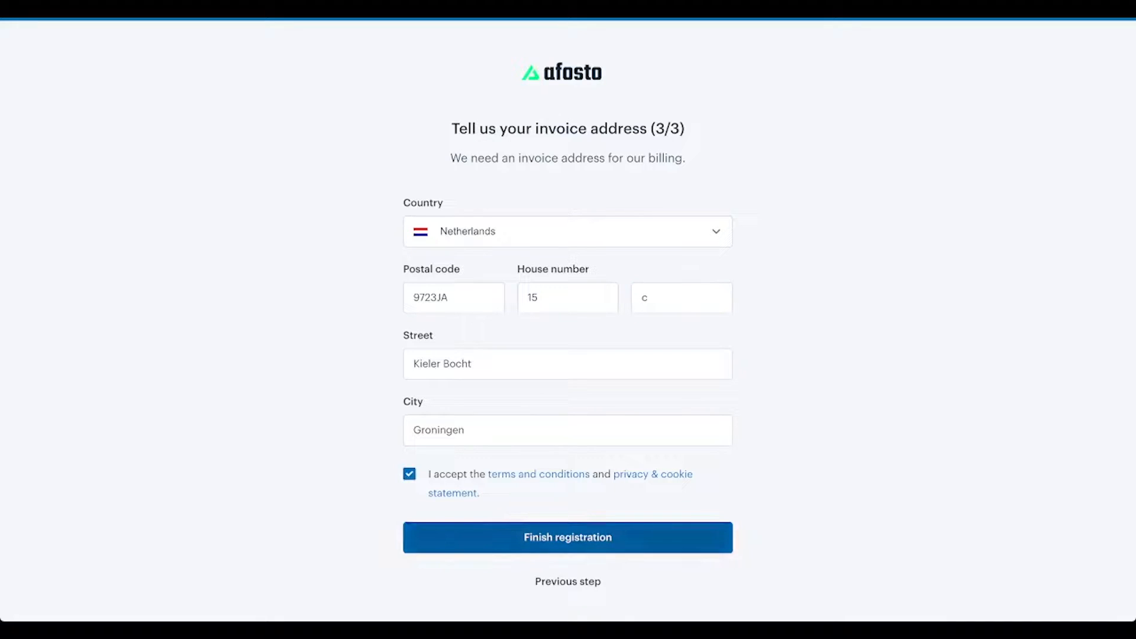
left_click(567, 537)
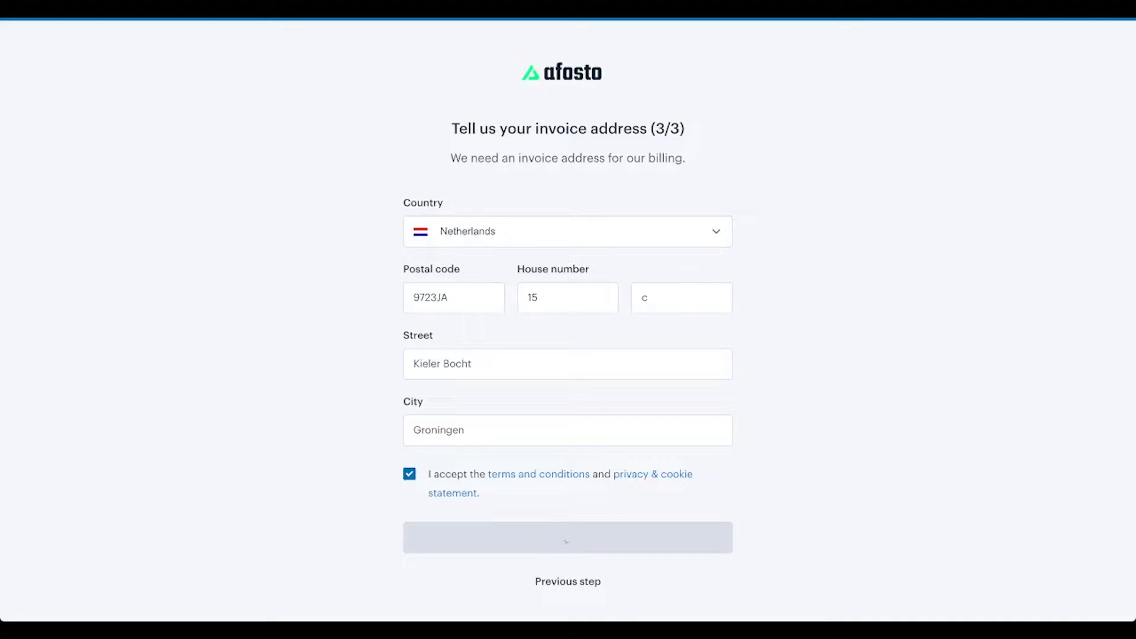
left_click(567, 537)
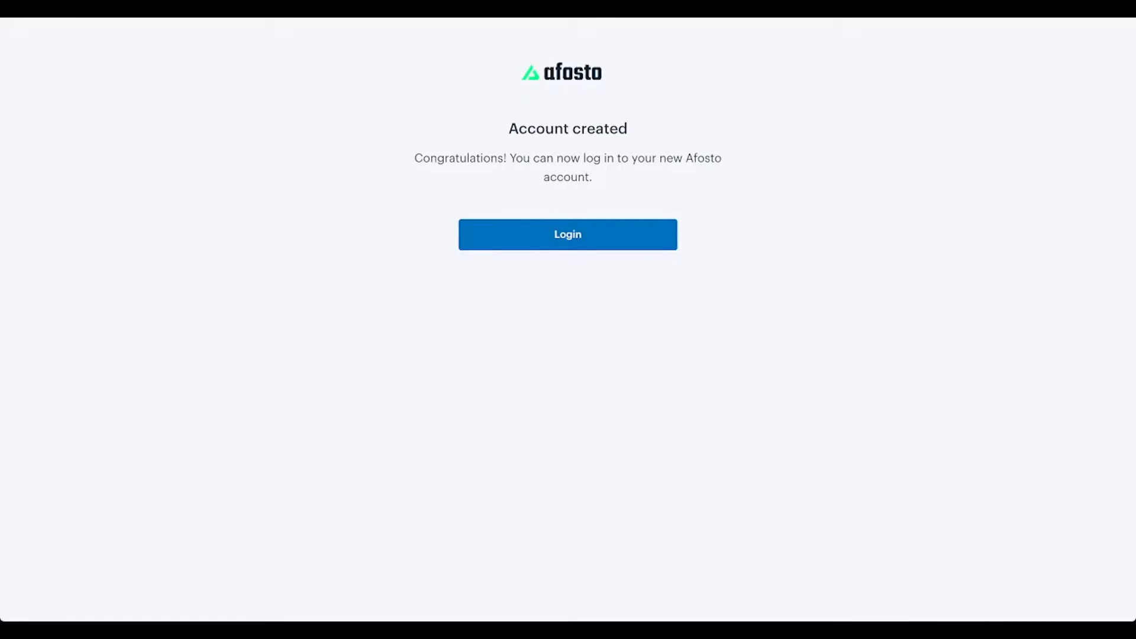
left_click(567, 235)
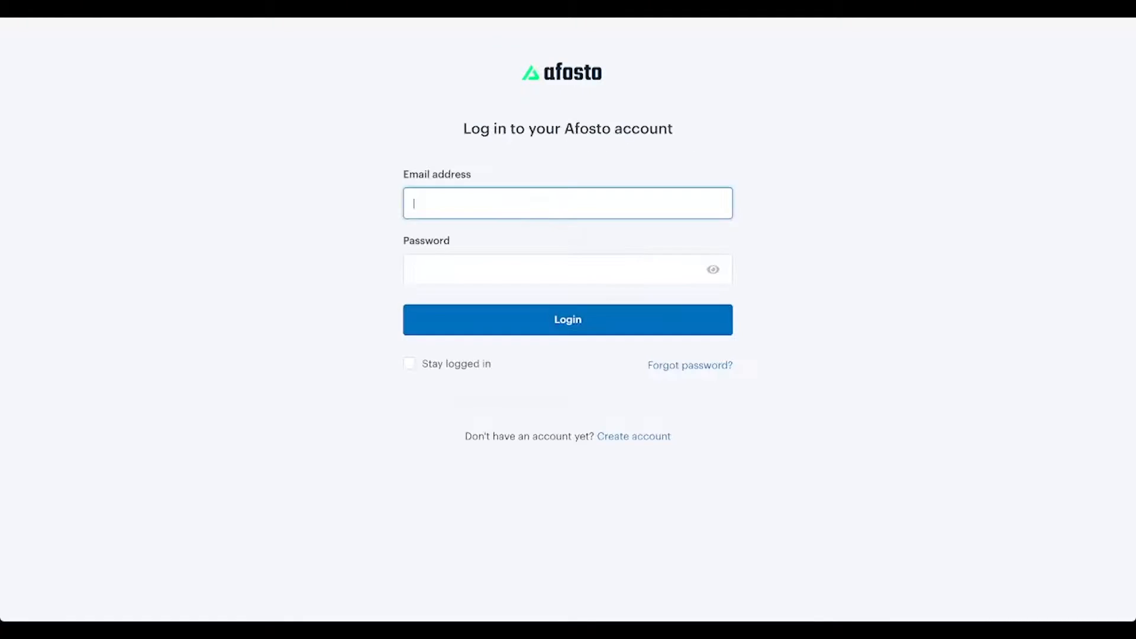
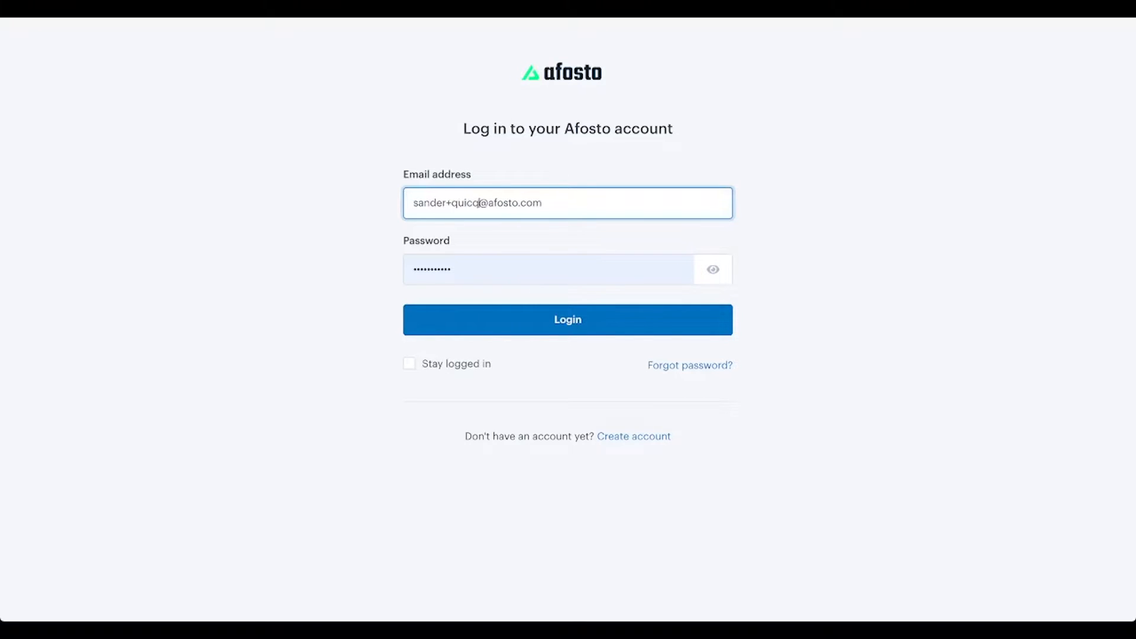
left_click(548, 269)
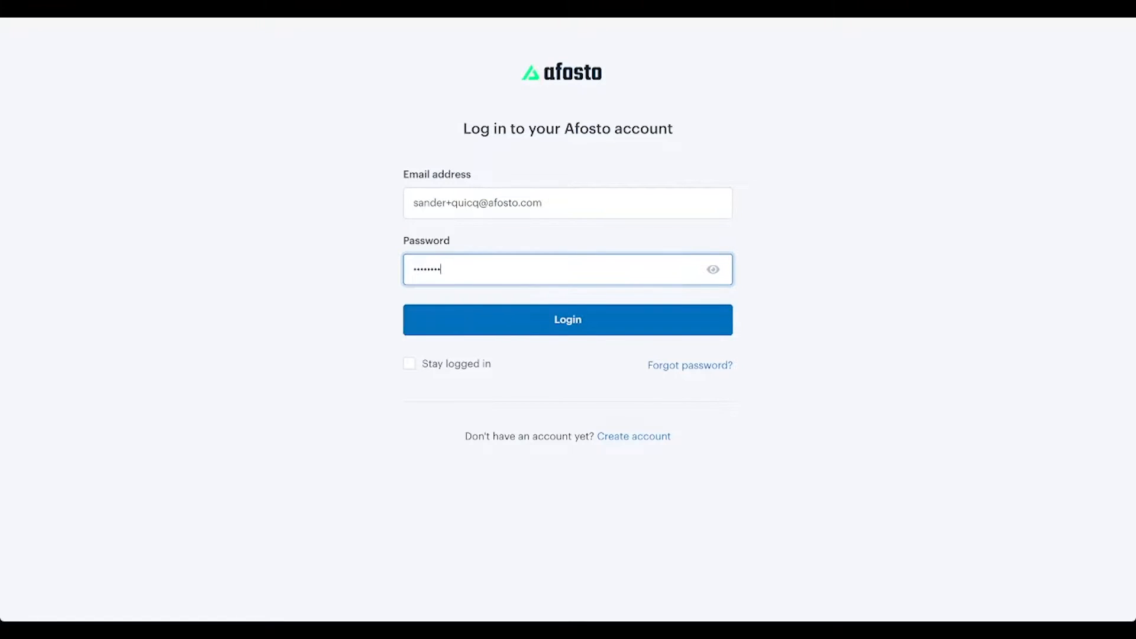
left_click(568, 319)
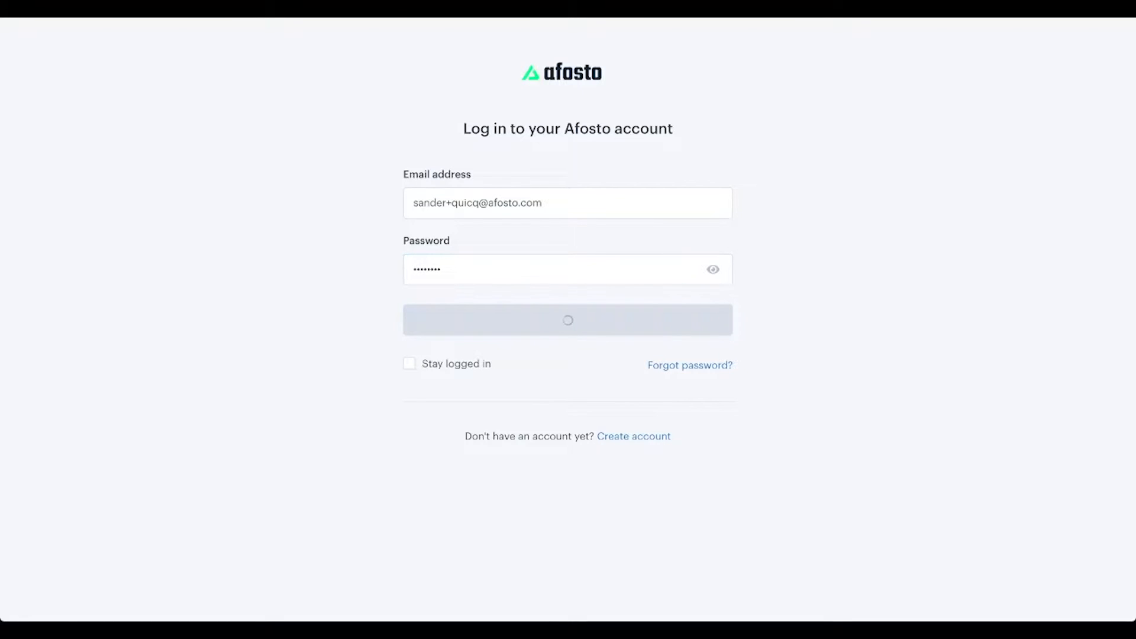
left_click(568, 320)
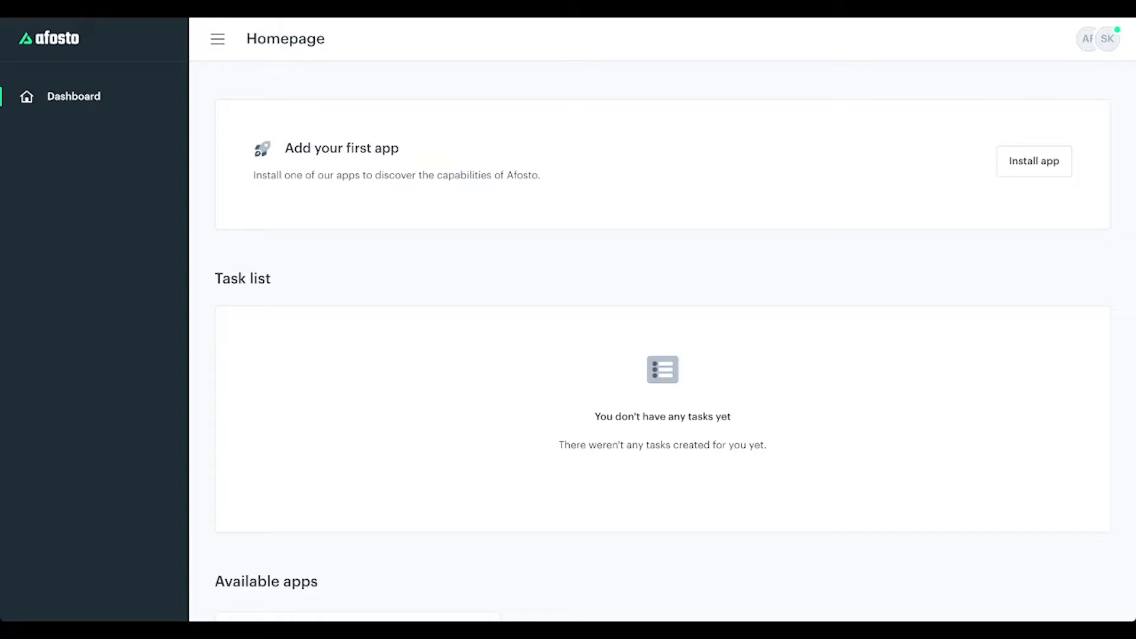
Start and confirm the 14-day Quicq free trial from Available apps
scroll("down", 3)
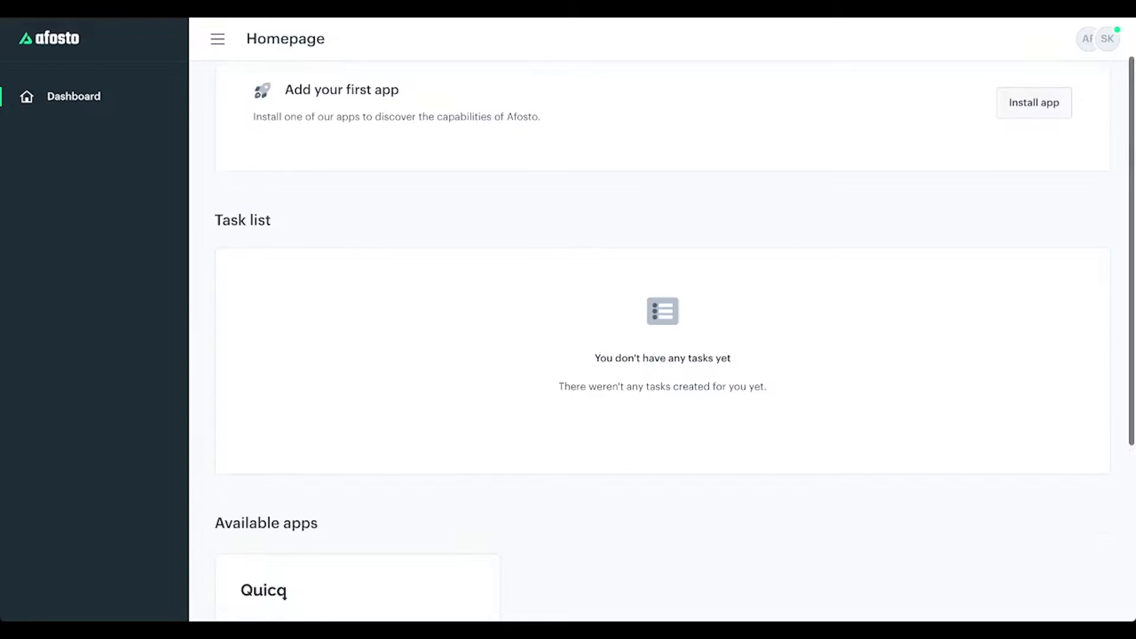
scroll("down", 3)
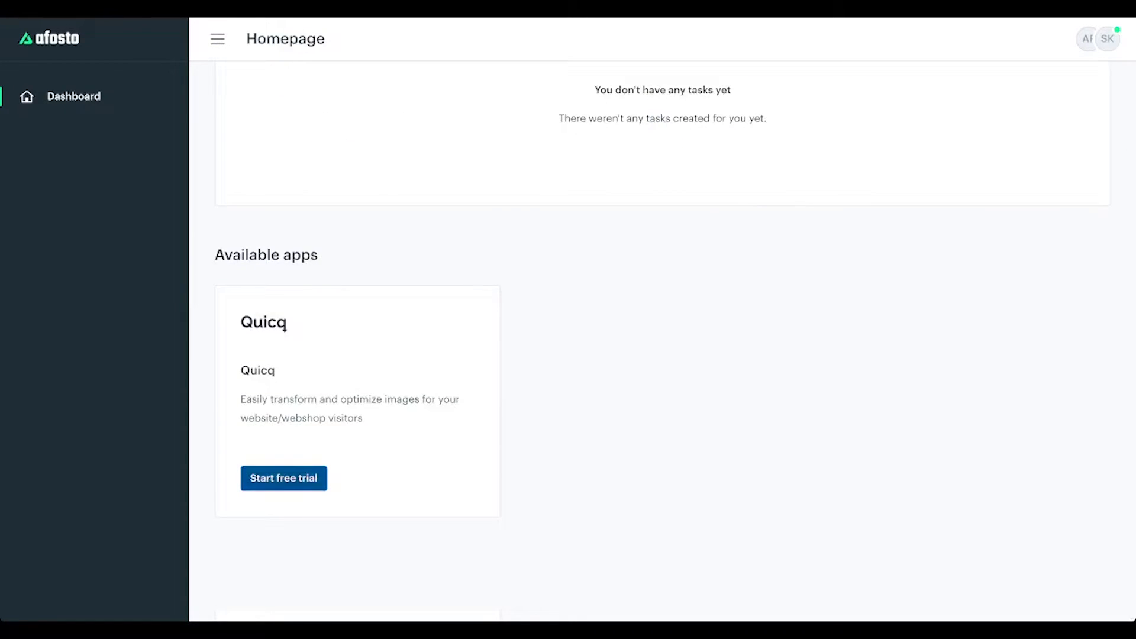
left_click(284, 478)
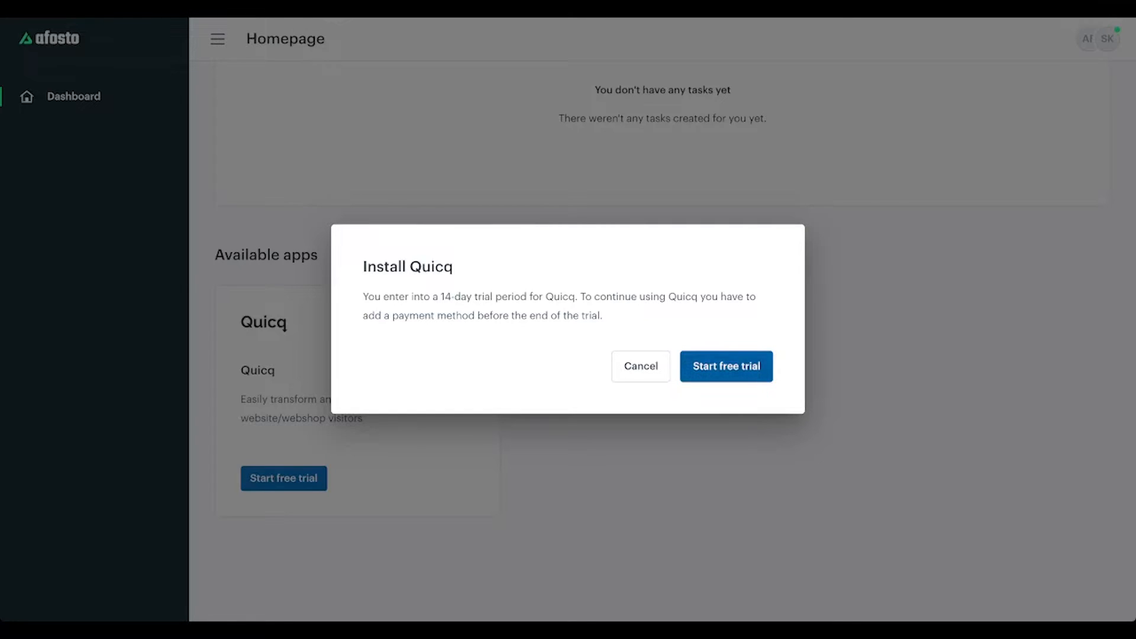
left_click(726, 367)
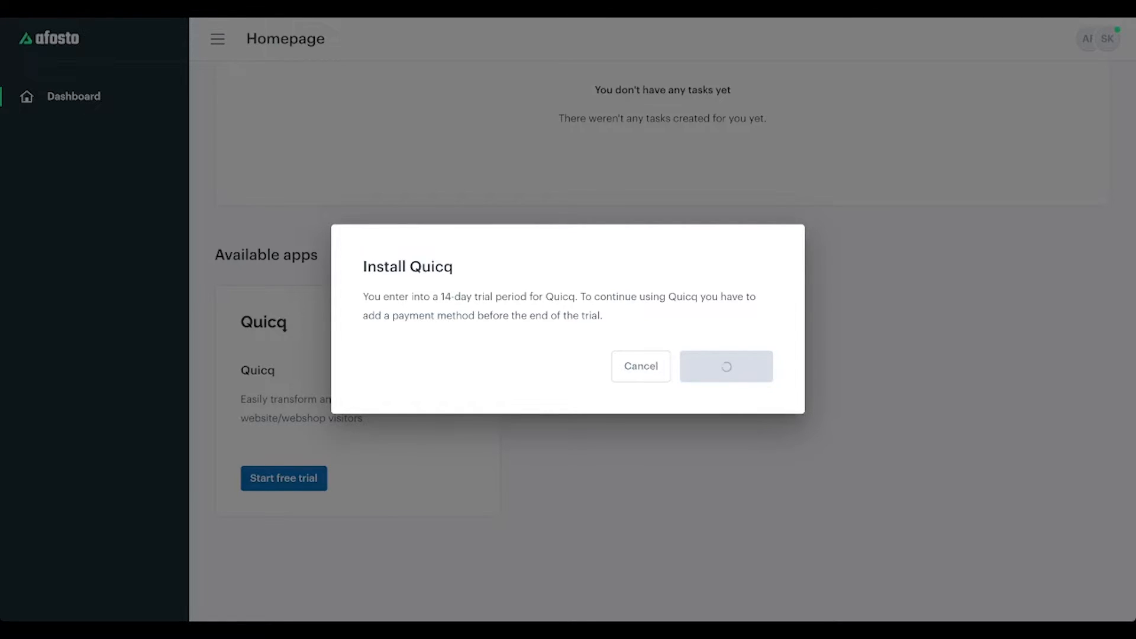
left_click(726, 367)
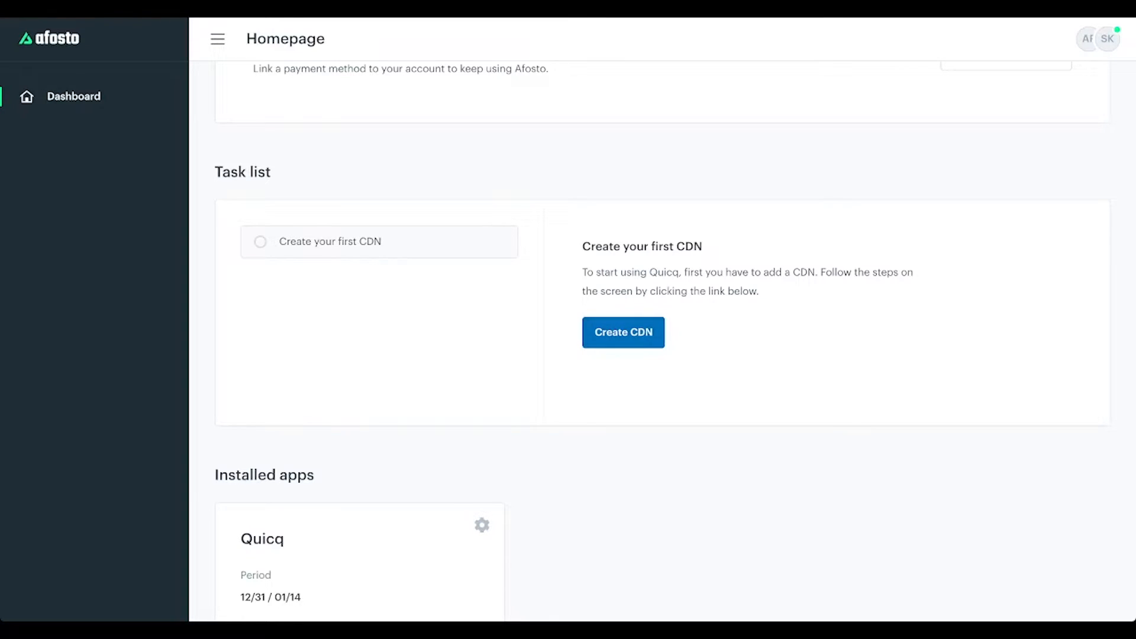
Start the first CDN and enter demoquicqsander as its URL key, selecting it for copying
left_click(623, 332)
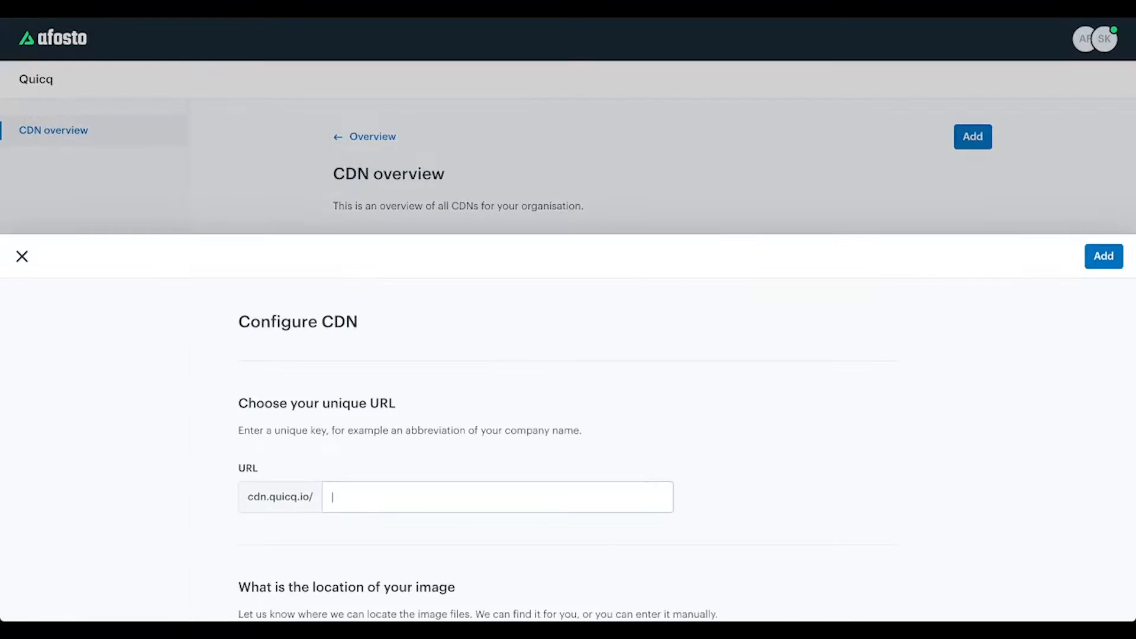
scroll("down", 3)
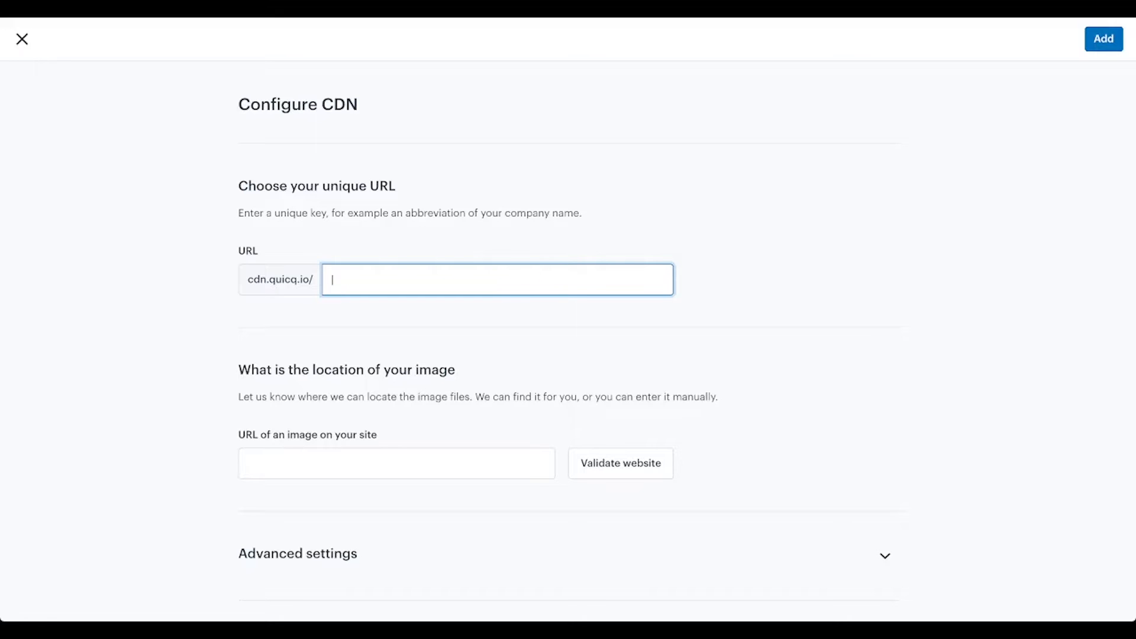
type("demoquicq")
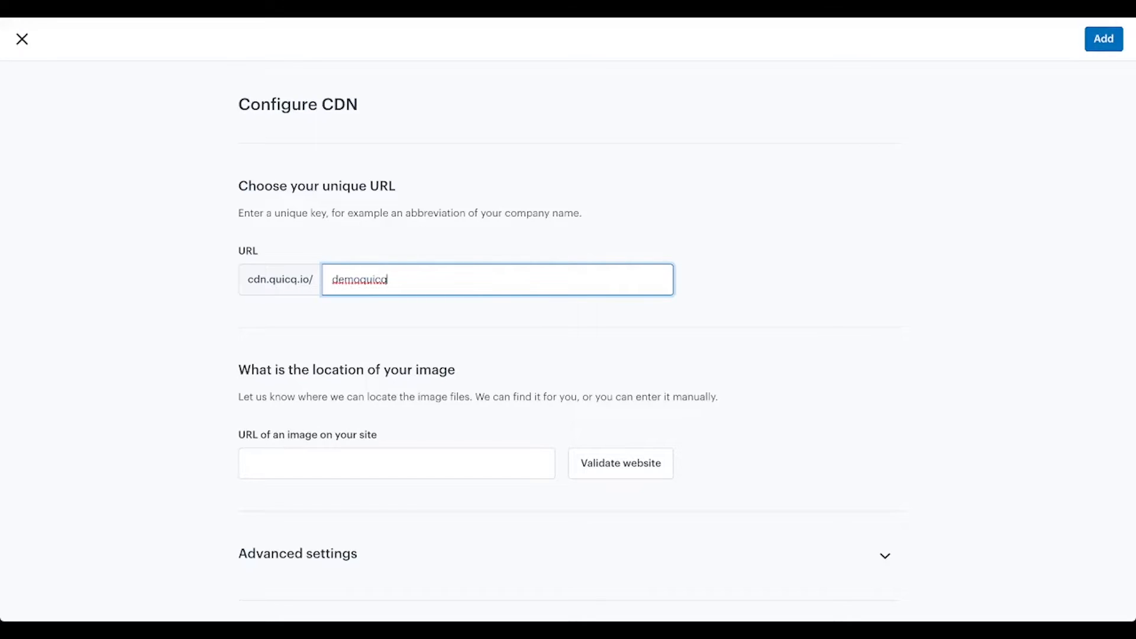
type("sal")
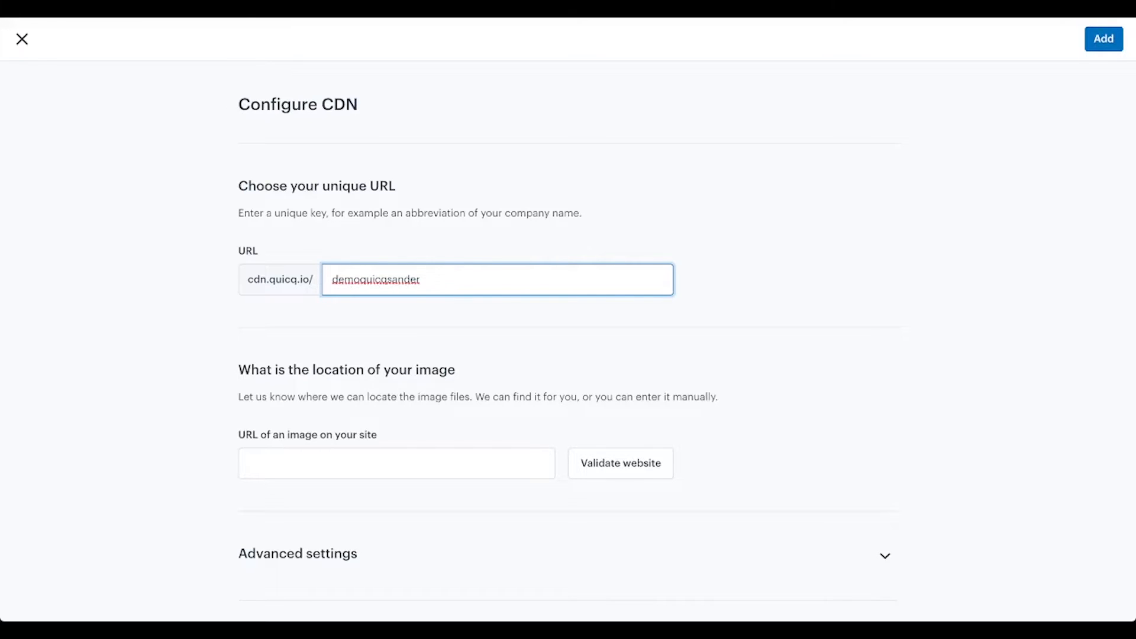
triple_click(375, 279)
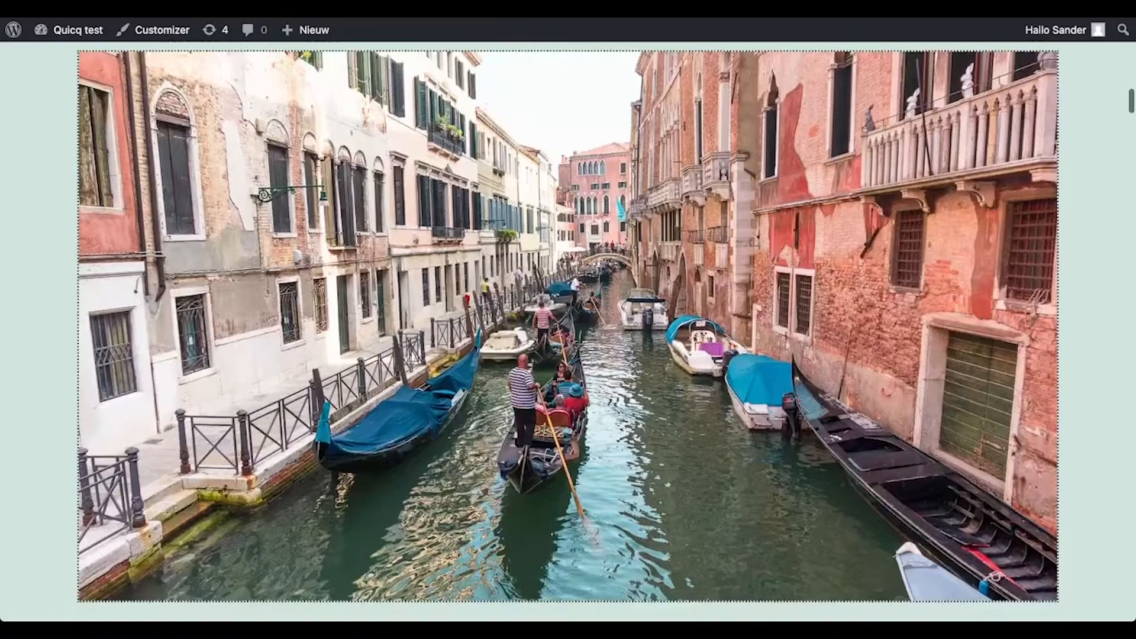
scroll("down", 3)
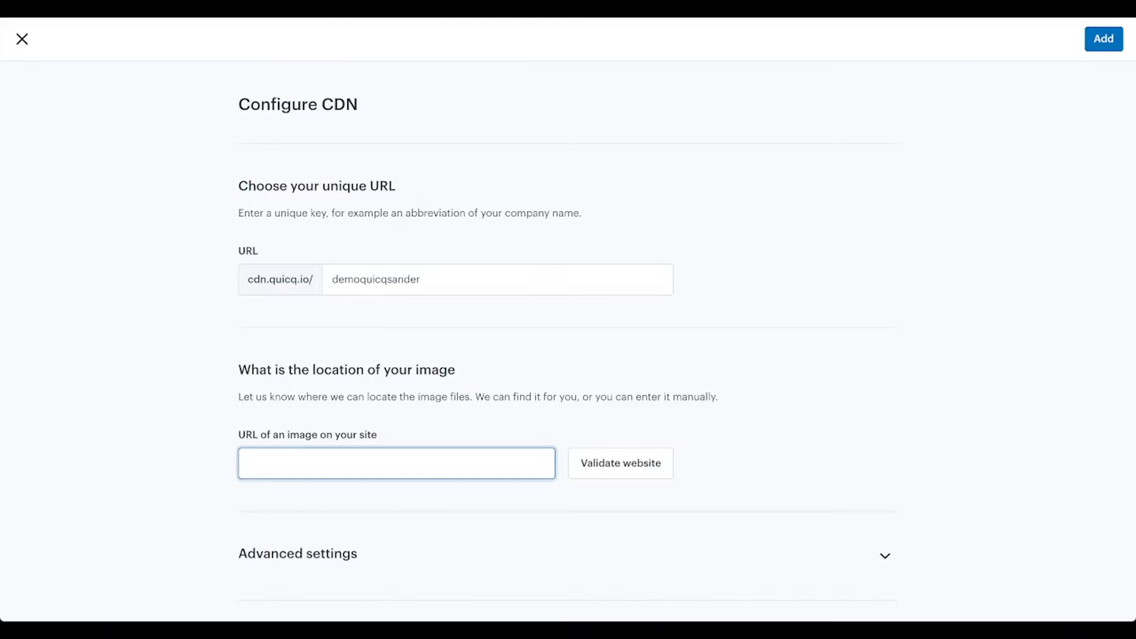
Enter image URL laar.zandbox.xyz/wp-content/uploads/2019/09/ua-venetie.jpg and add the CDN
left_click(396, 463)
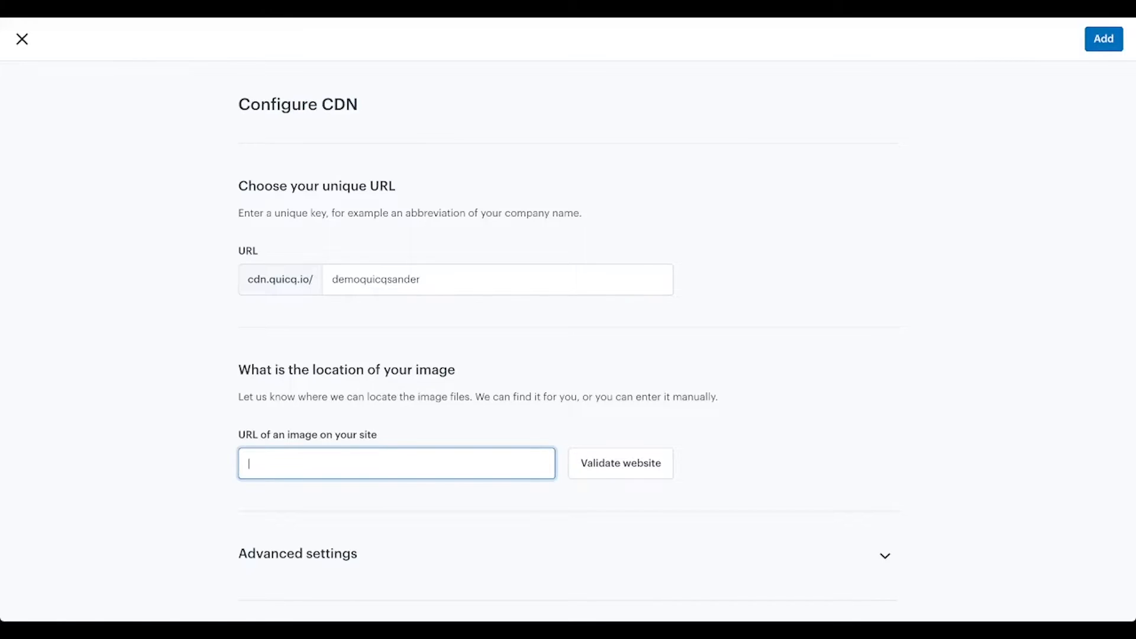
type("laar.zandbox.xyz/wp-content/uploads/2019/09/ua-venetie.jpg")
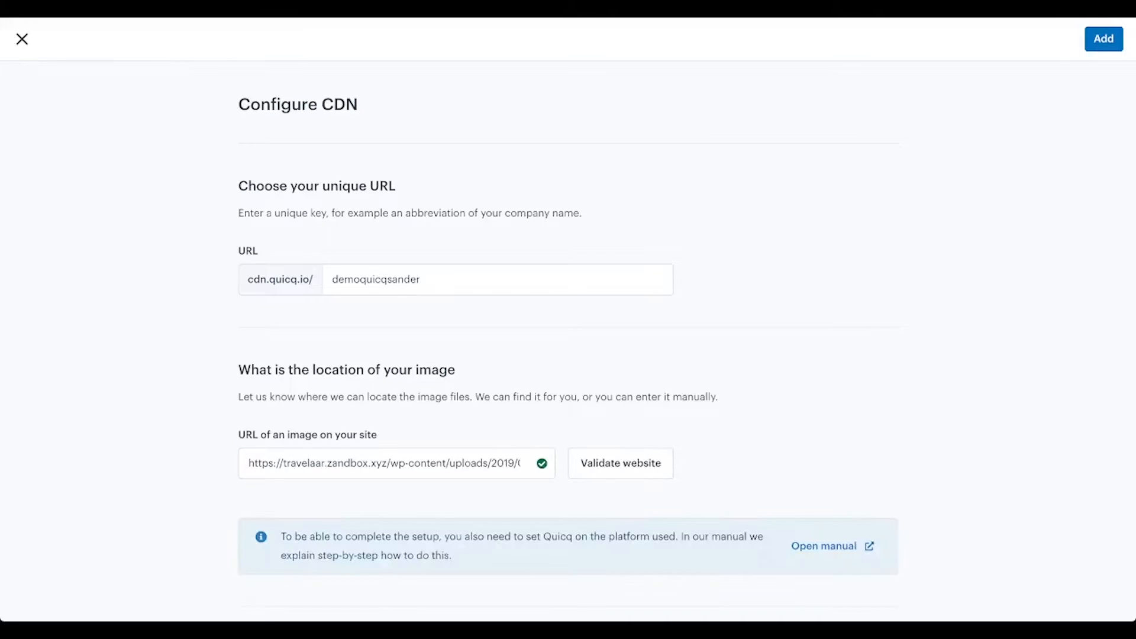
scroll("down", 3)
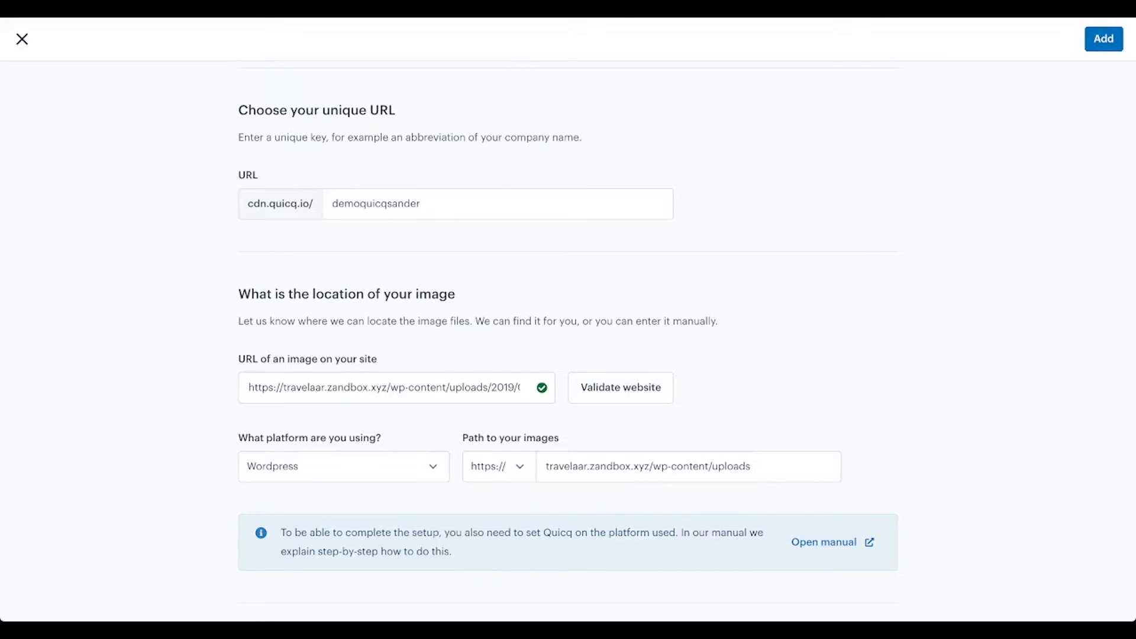
scroll("down", 3)
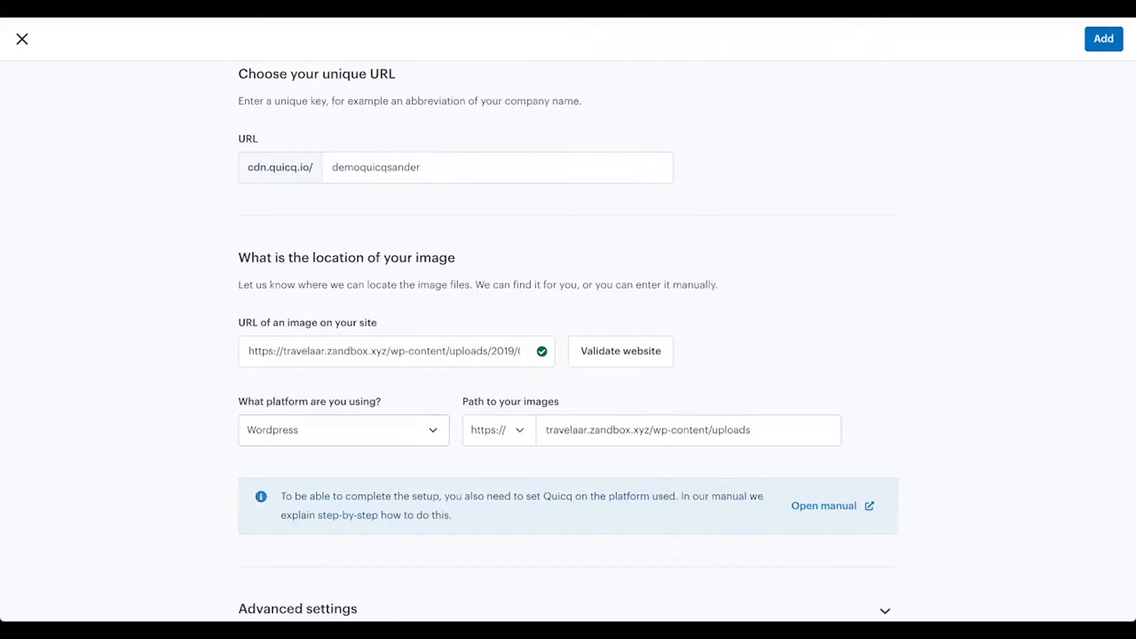
scroll("down", 3)
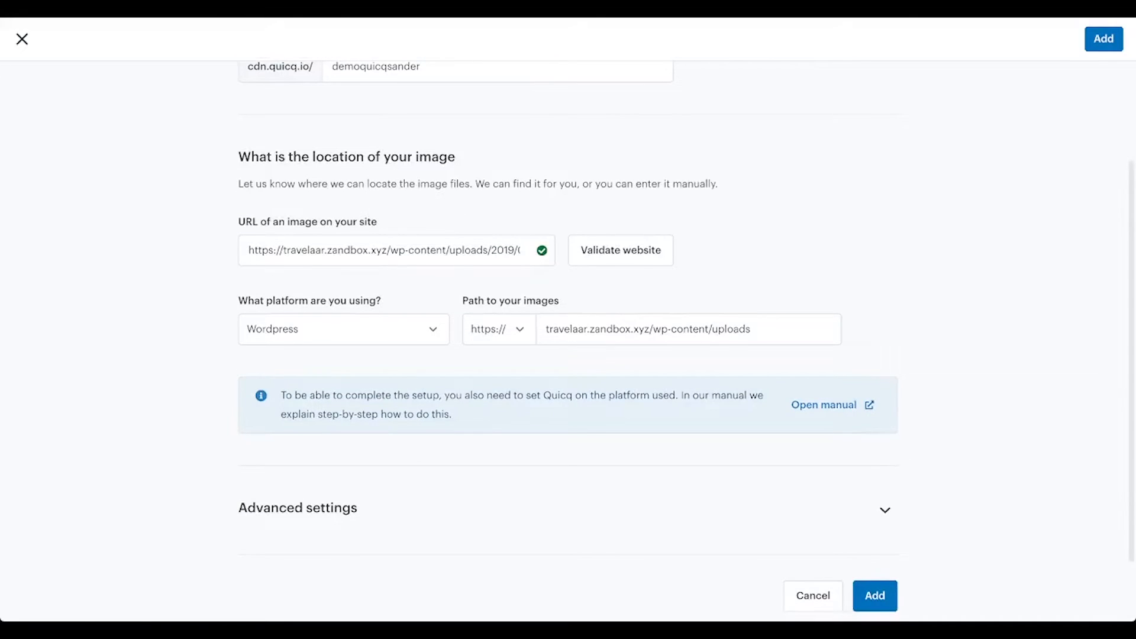
scroll("down", 3)
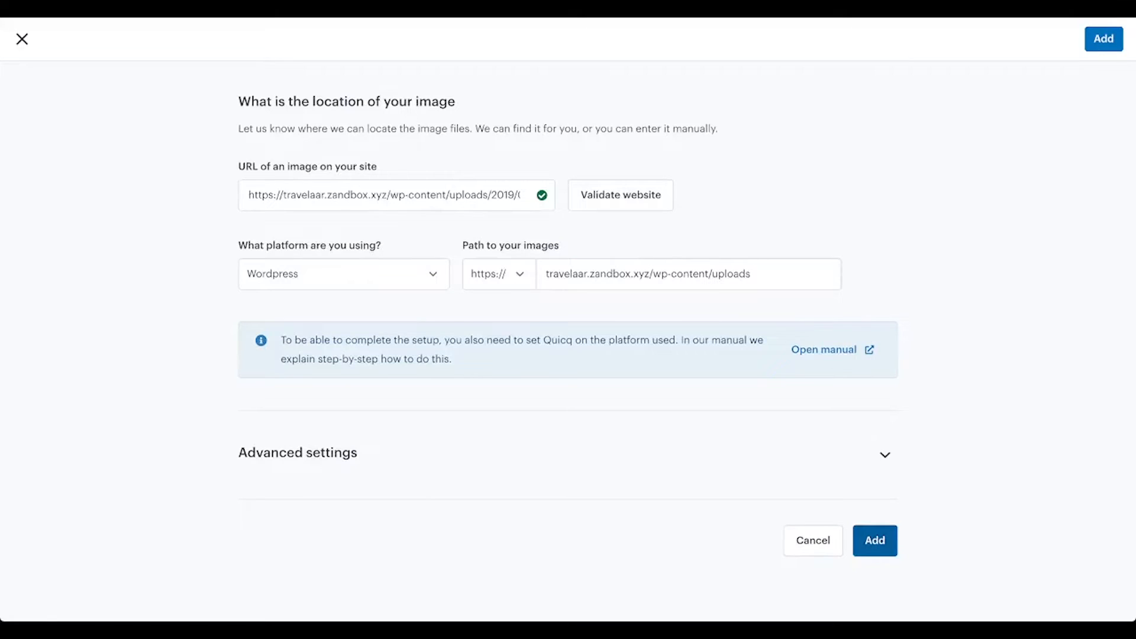
left_click(874, 541)
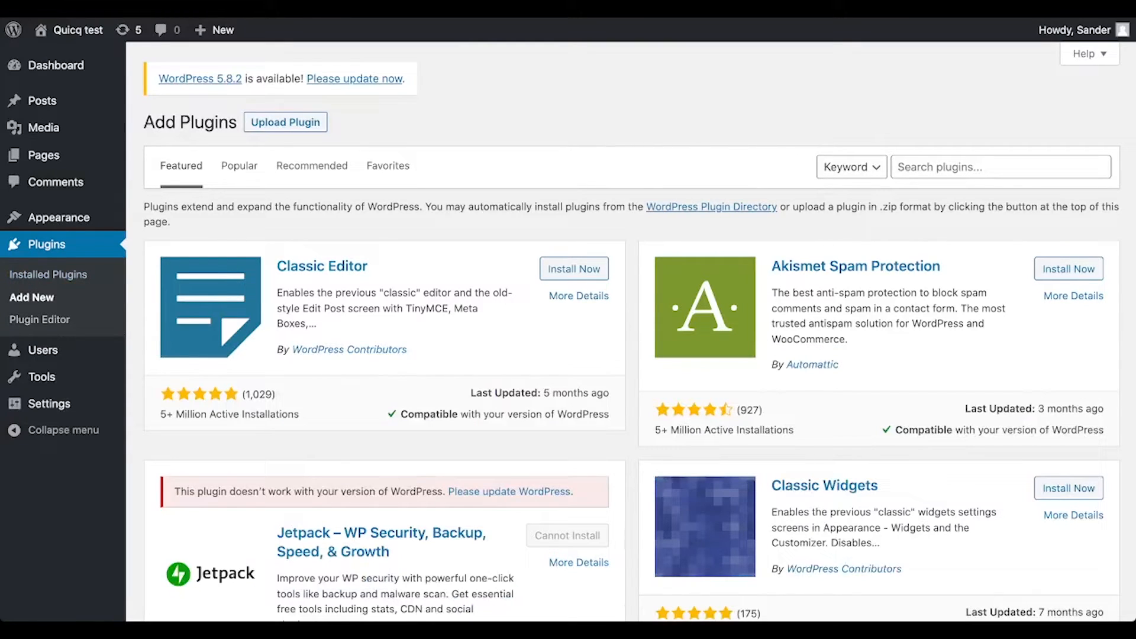
Search the plugin directory for quicq, then install and activate the Quicq plugin
left_click(1001, 166)
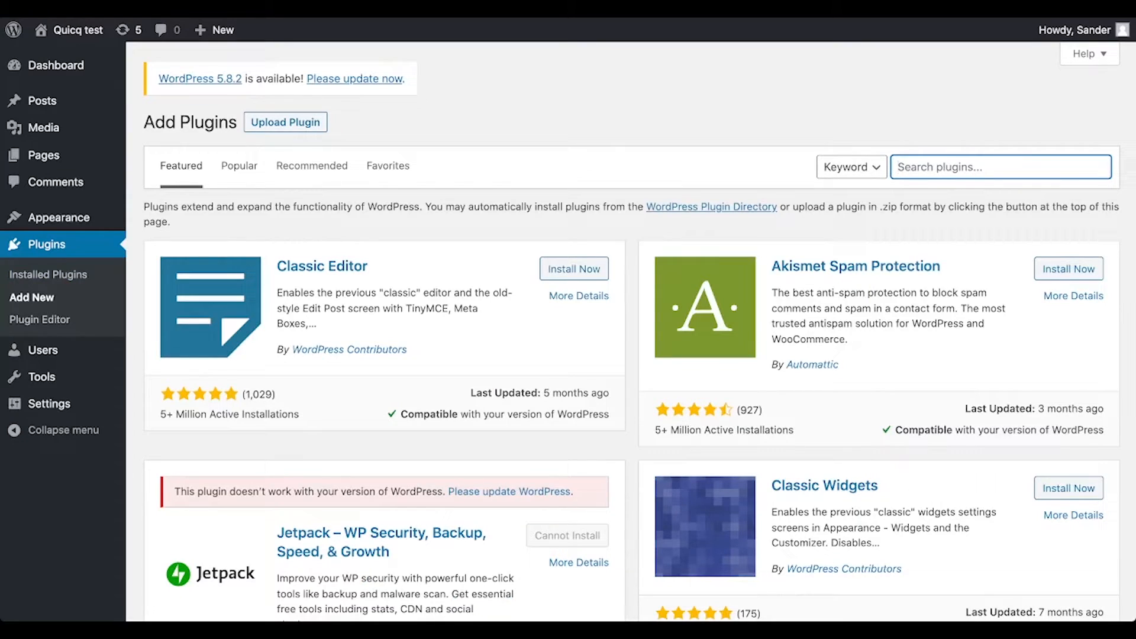
type("quicq")
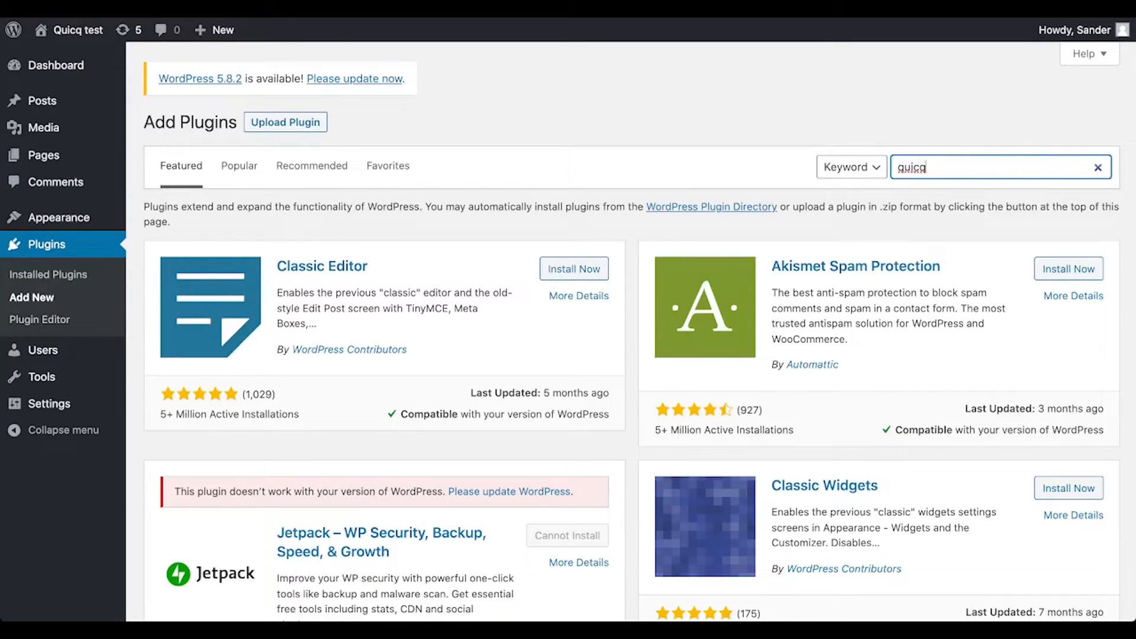
key("Enter")
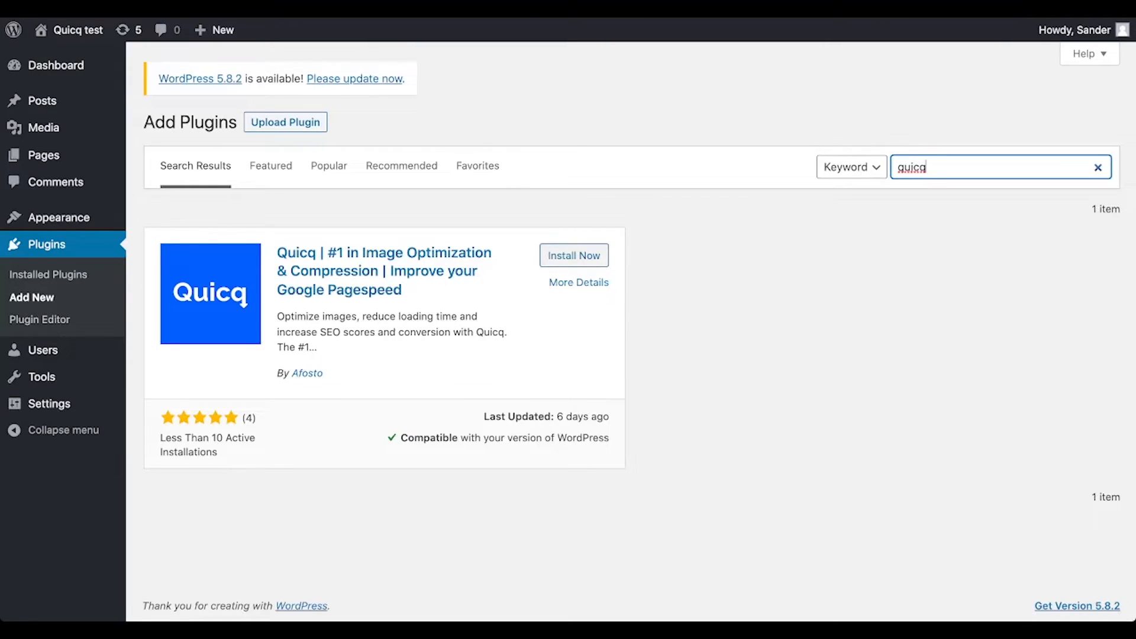
left_click(574, 255)
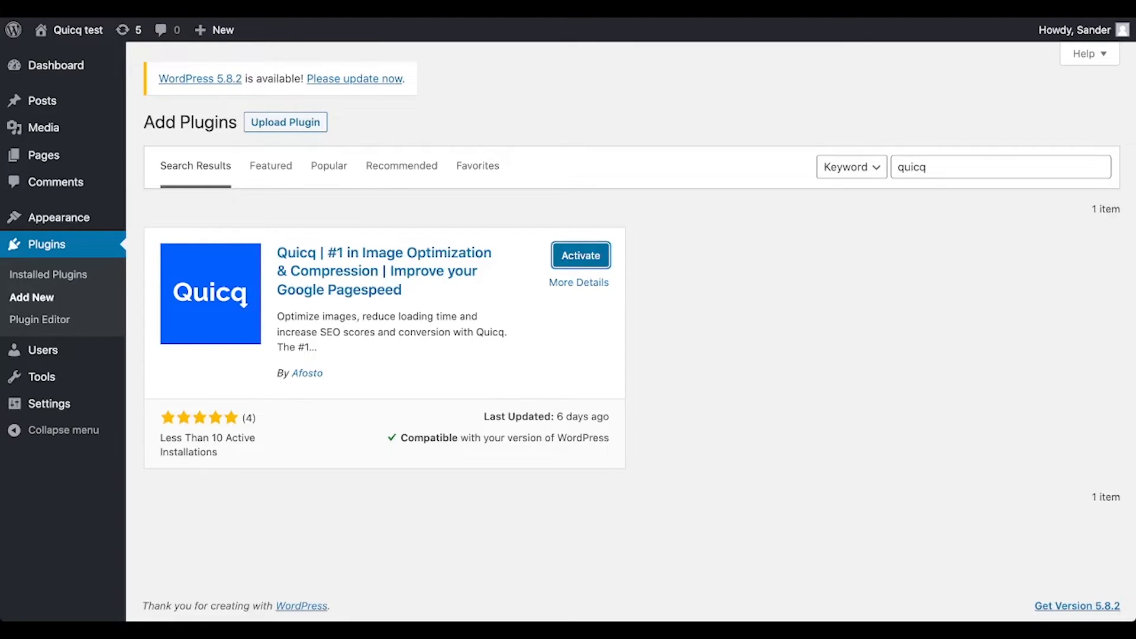
left_click(580, 255)
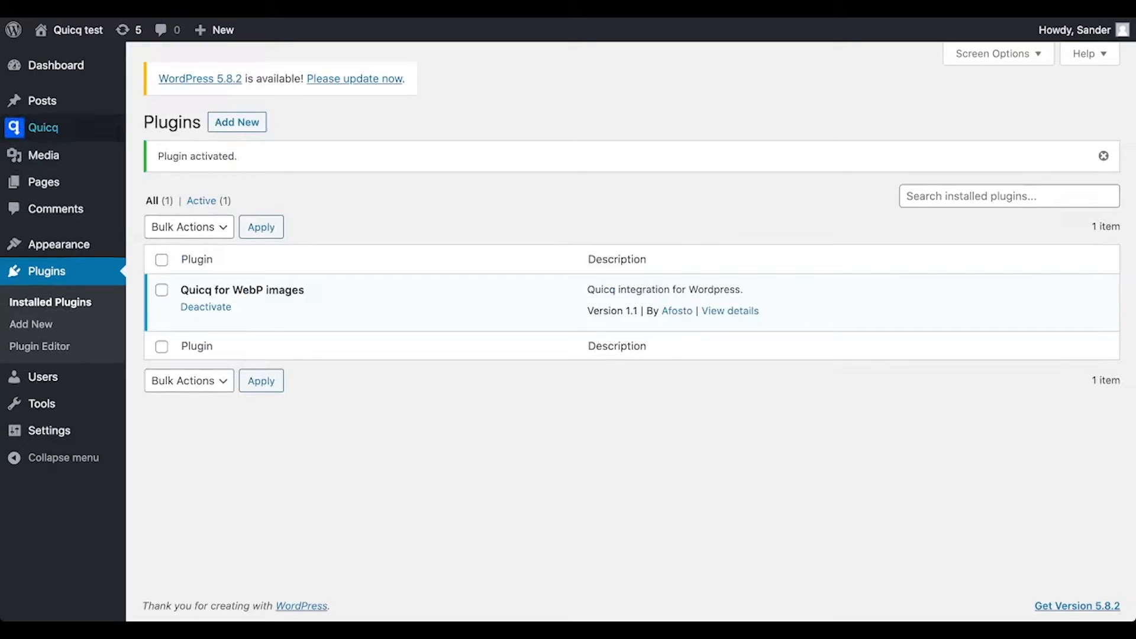
left_click(43, 127)
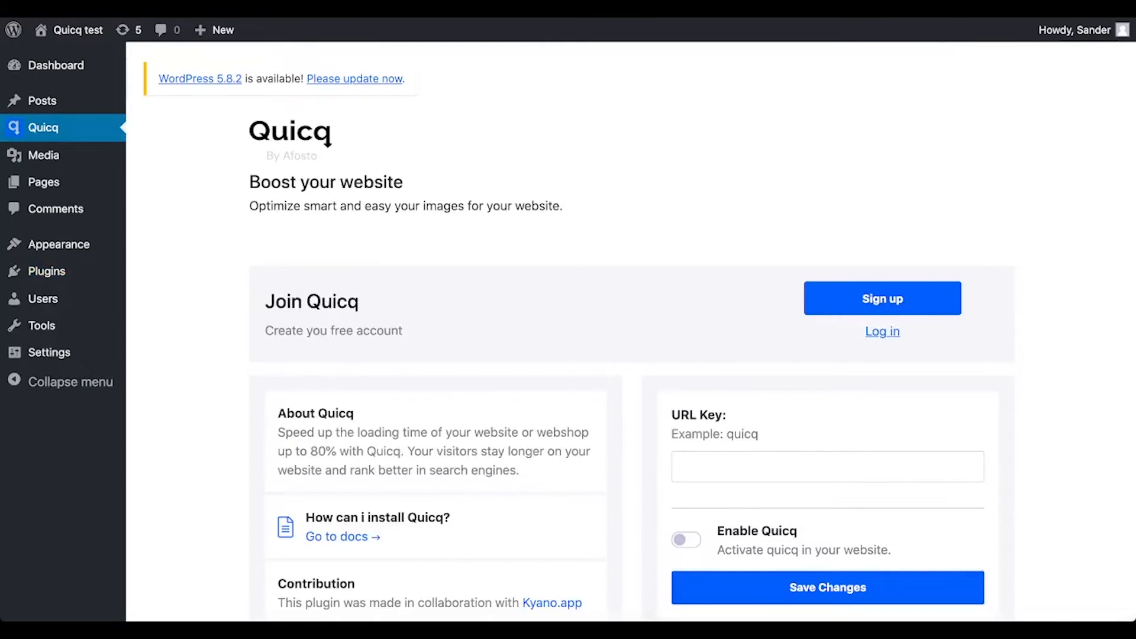
Scroll down the Quicq plugin settings page
scroll("down", 3)
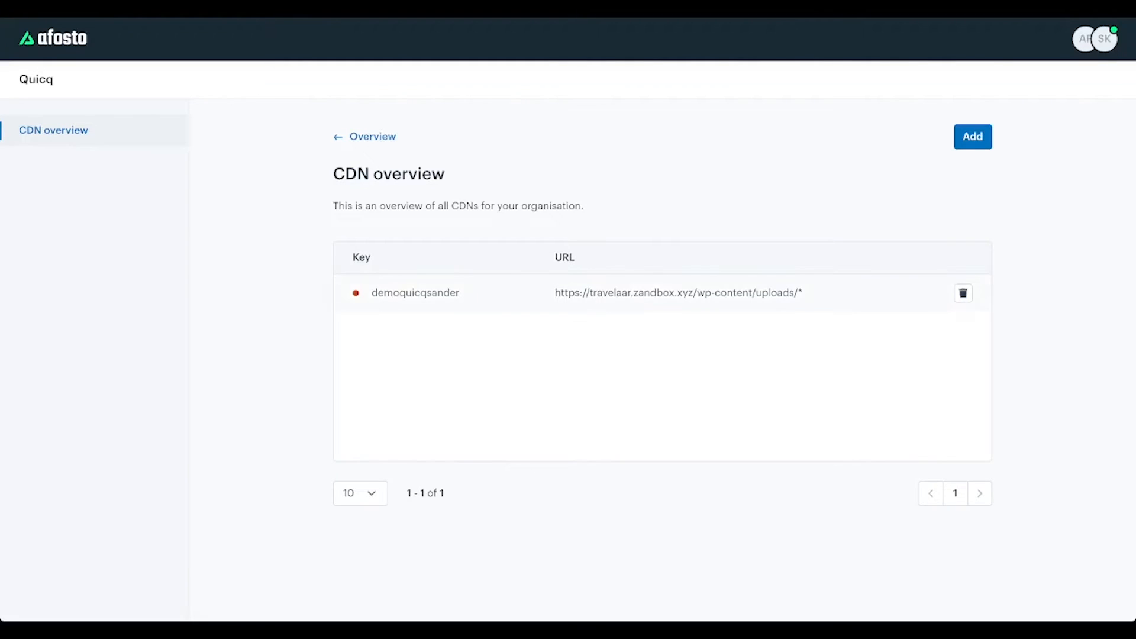
Open the demoquicqsander CDN's details and select its URL key for copying
left_click(415, 292)
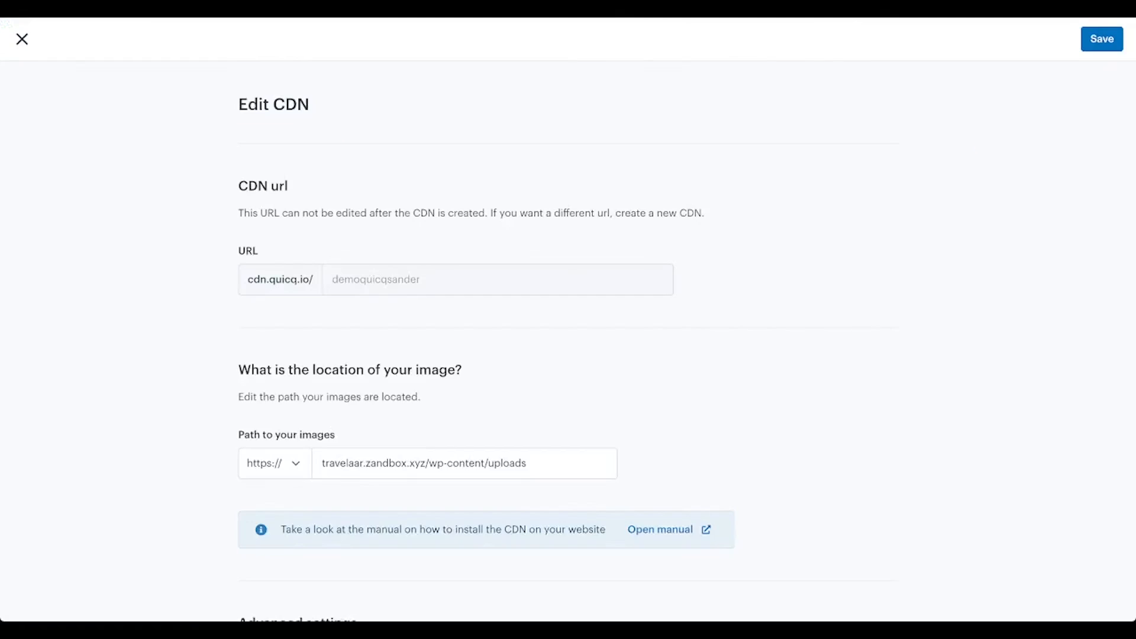
double_click(375, 279)
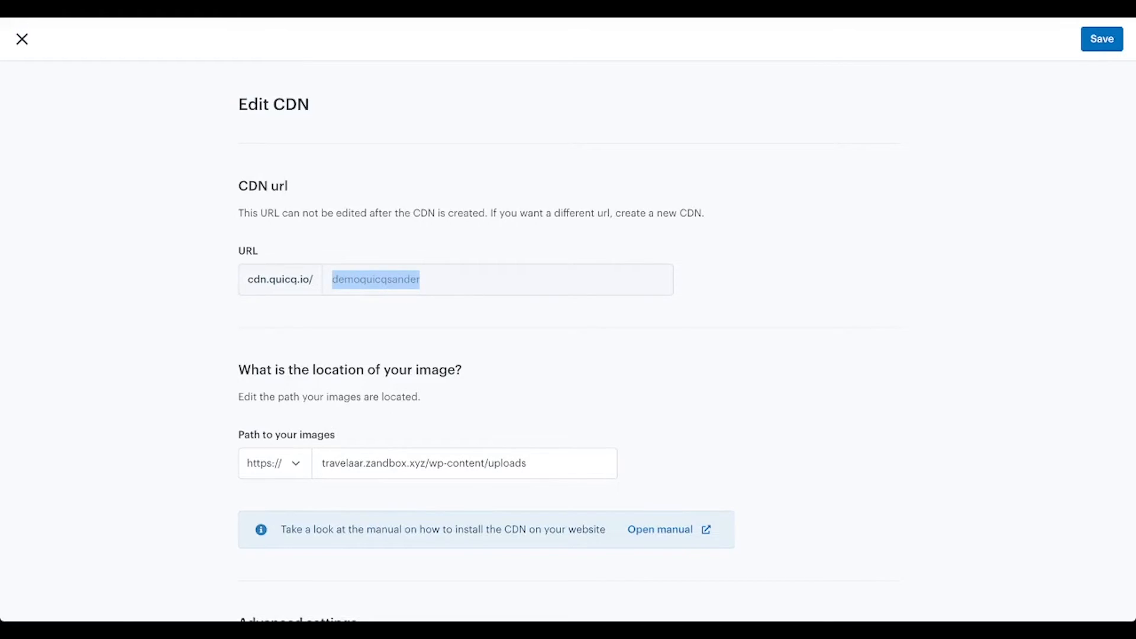
left_click(20, 39)
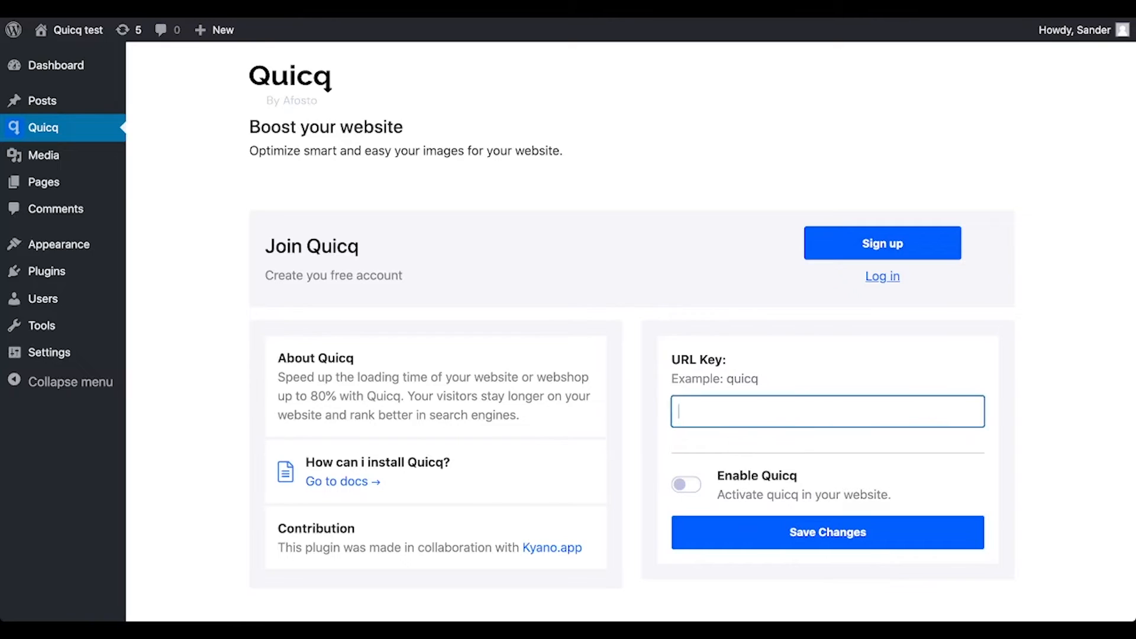
Enter 'demoquicqsander' as the Quicq URL Key and switch on Enable Quicq
type("demoquicqsander")
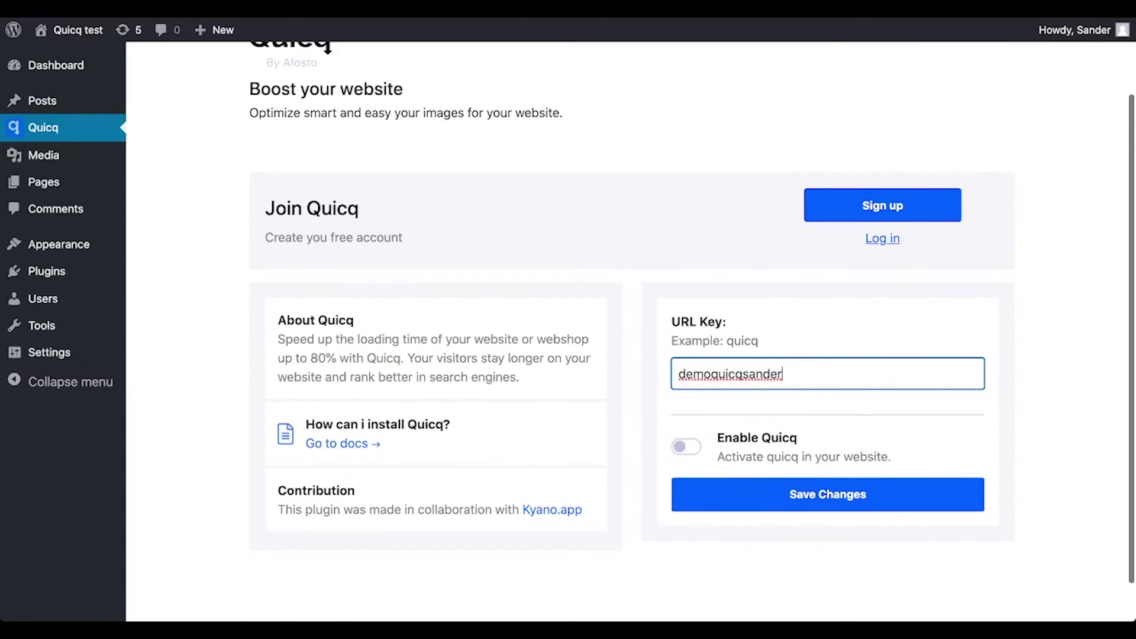
left_click(686, 447)
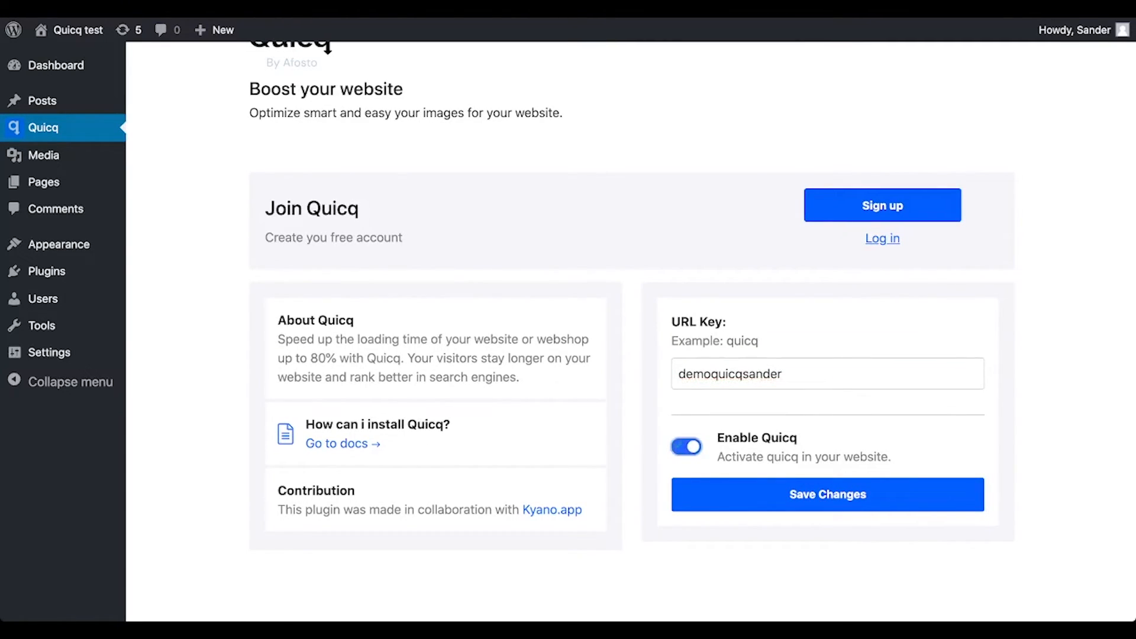
scroll("down", 3)
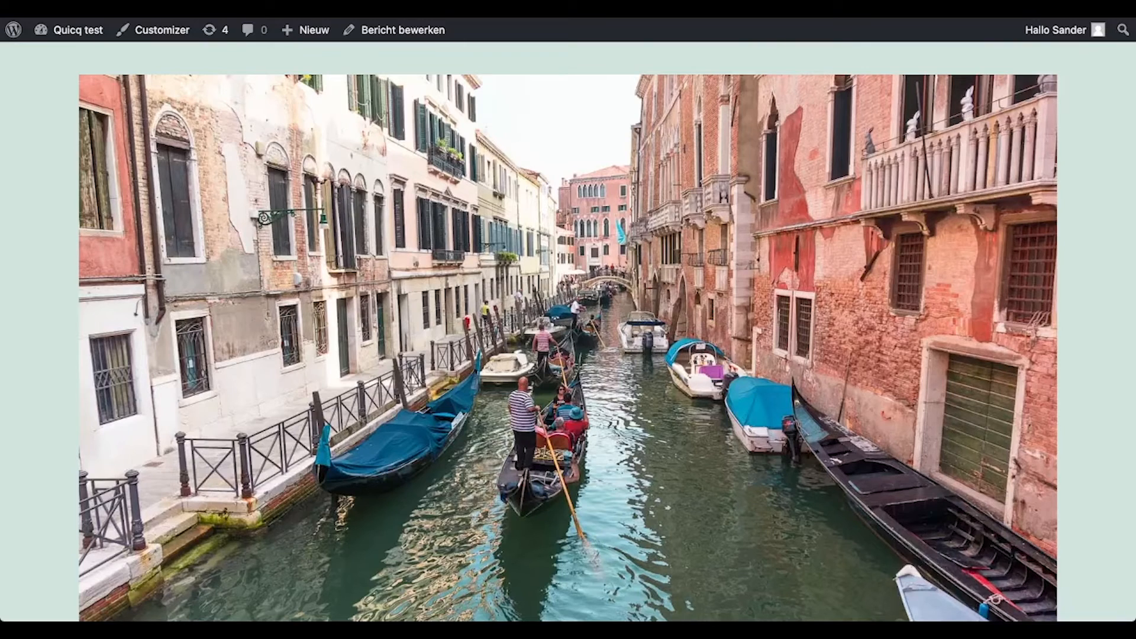
Scroll down the canal photo post to confirm the image still displays
scroll("down", 3)
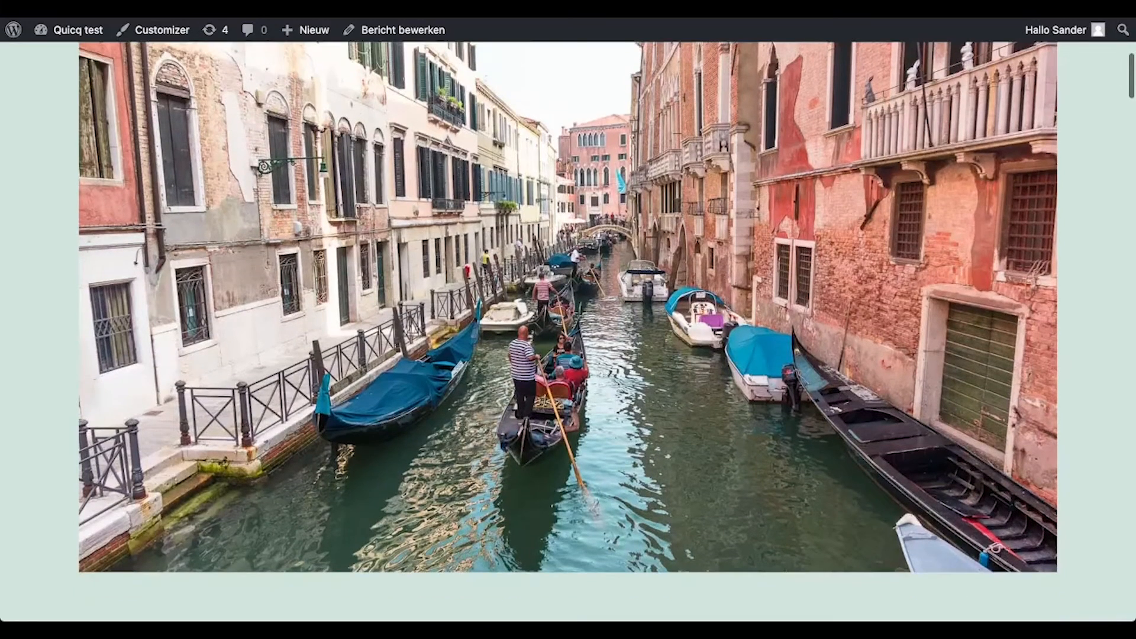